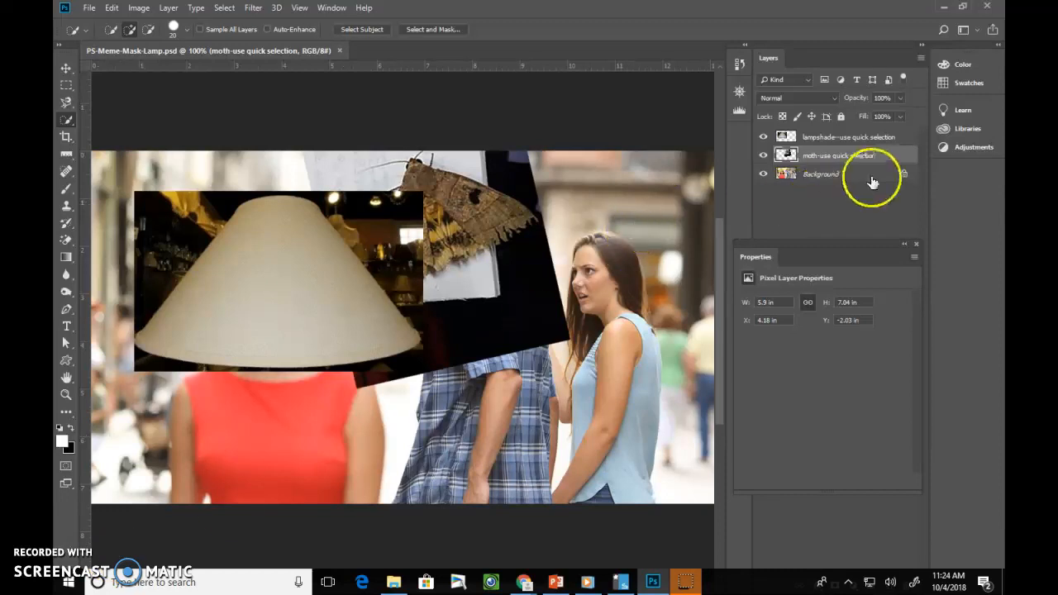
Select the Background layer and turn off visibility of the moth and lampshade layers
click(819, 174)
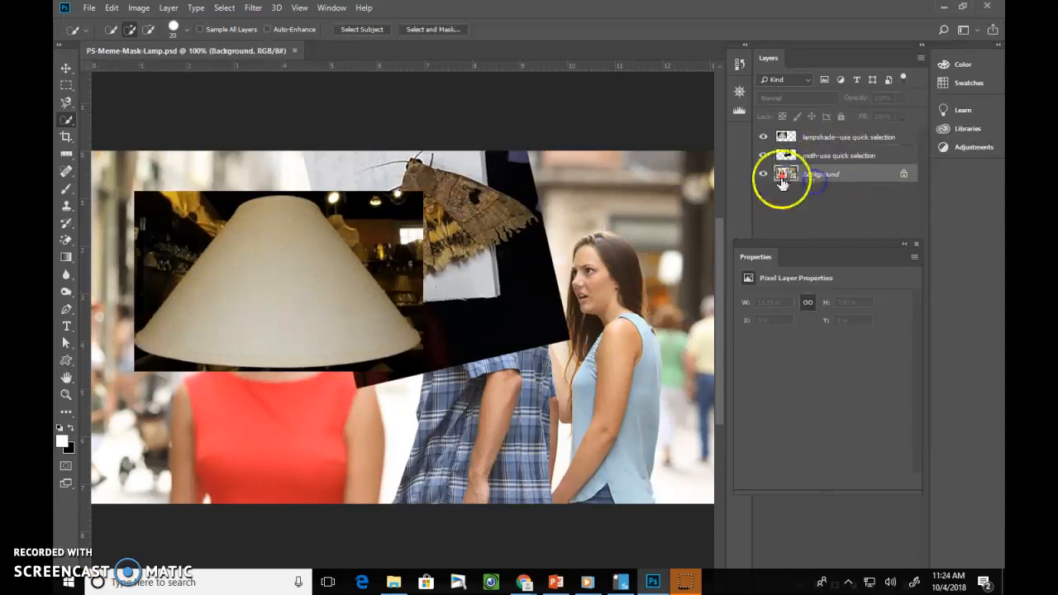
click(763, 155)
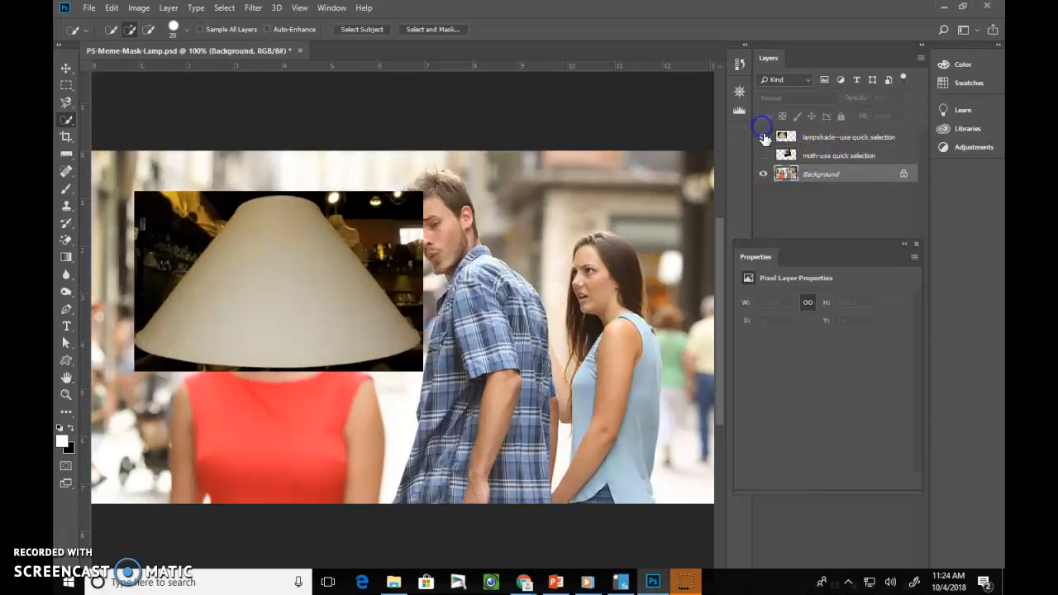
click(762, 137)
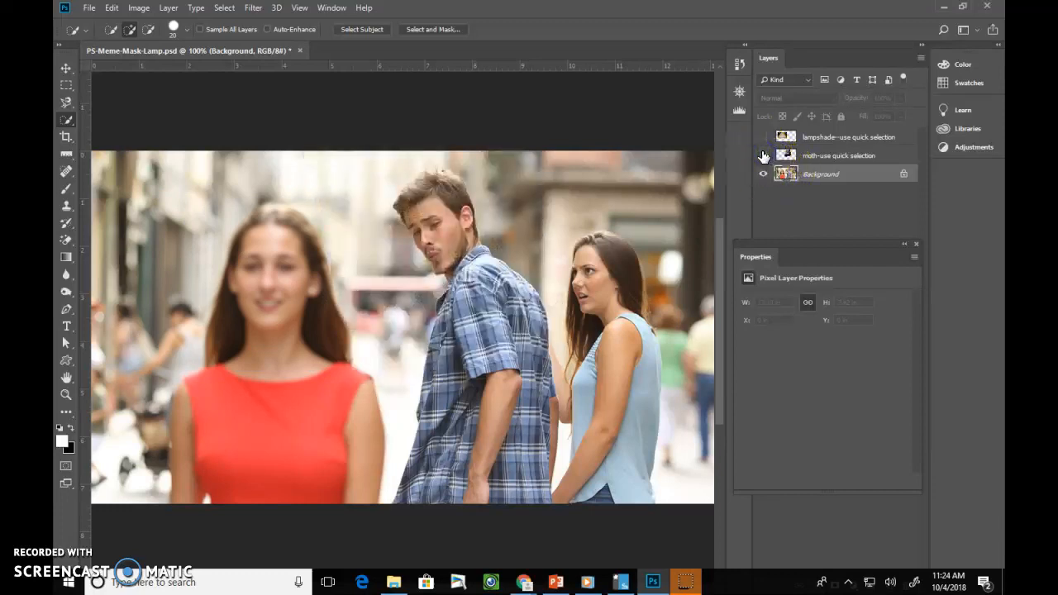
click(764, 137)
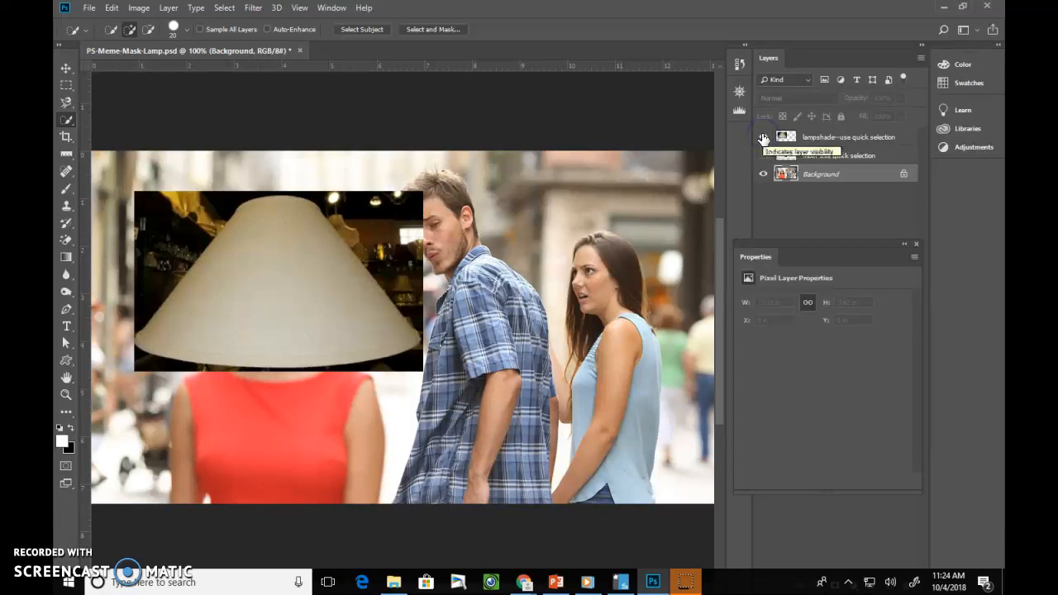
click(763, 137)
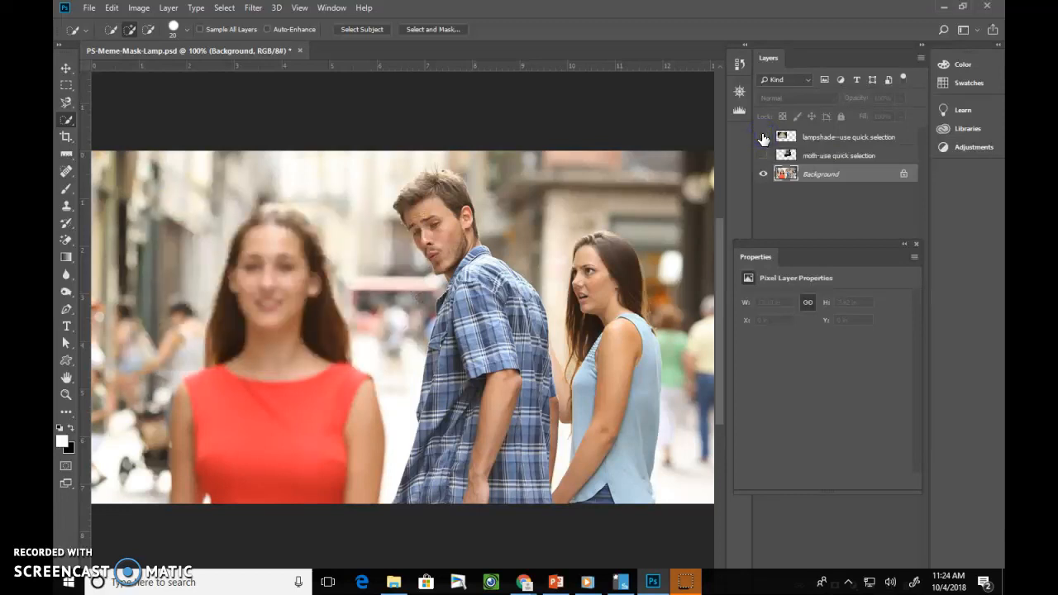
click(762, 138)
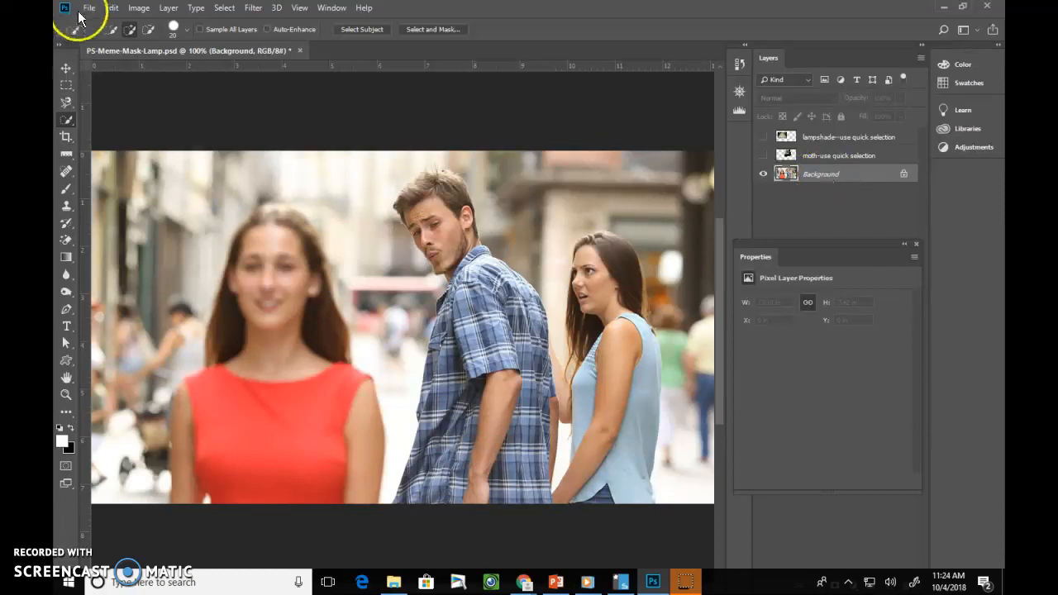
Open PS-Meme-Mask-Lamp-After.psd, toggle its lampshade Levels layer, then return to the original document
click(89, 7)
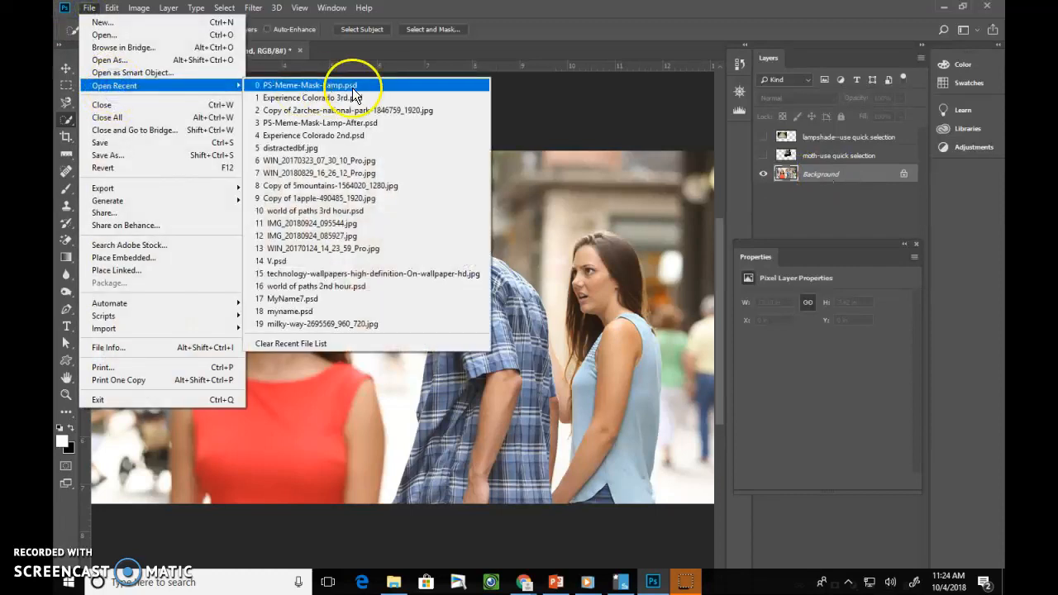
click(309, 85)
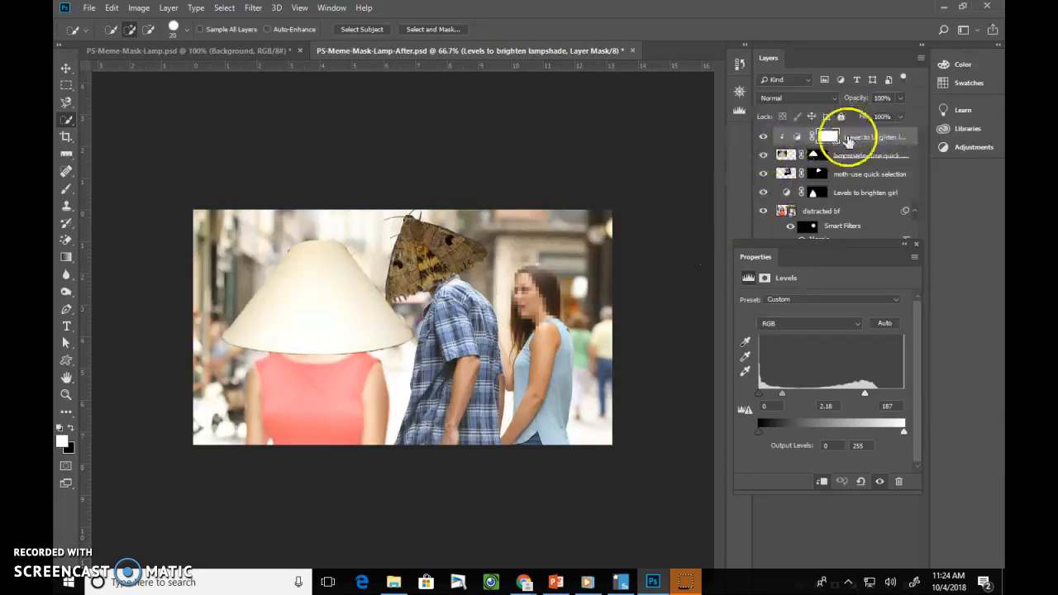
click(762, 136)
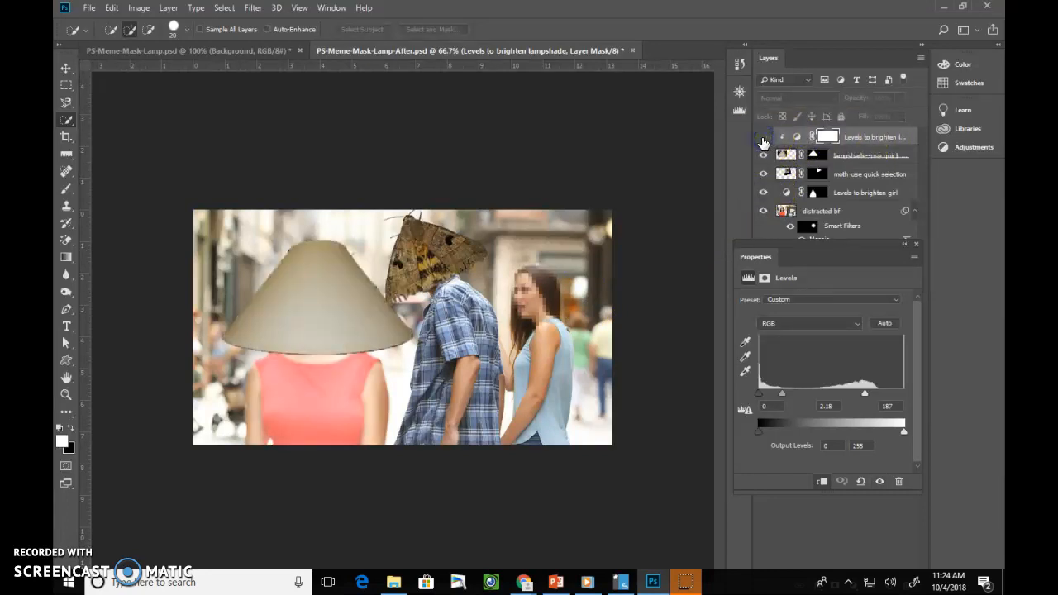
click(764, 137)
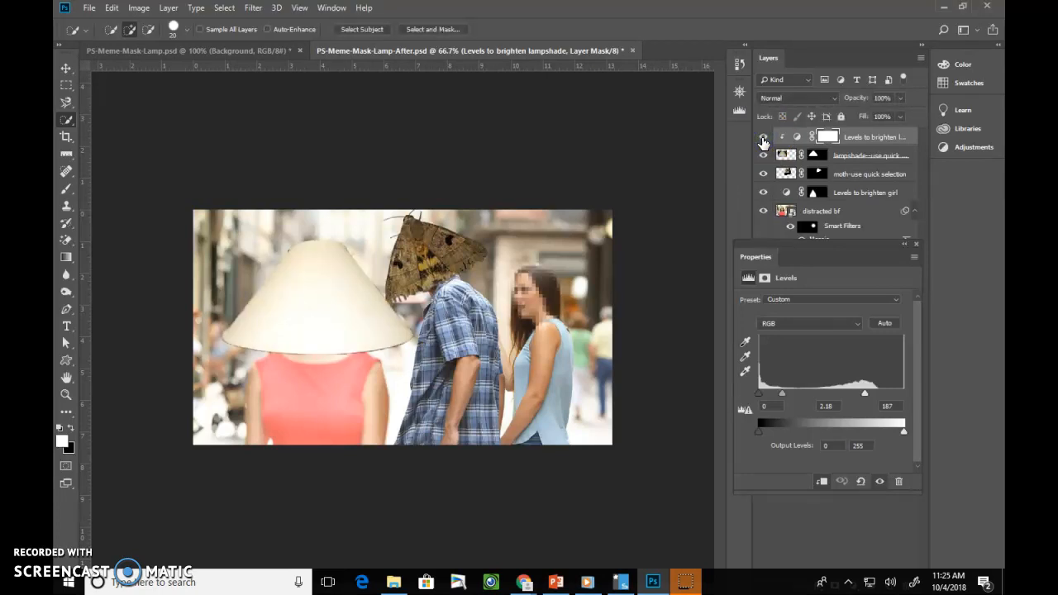
click(190, 50)
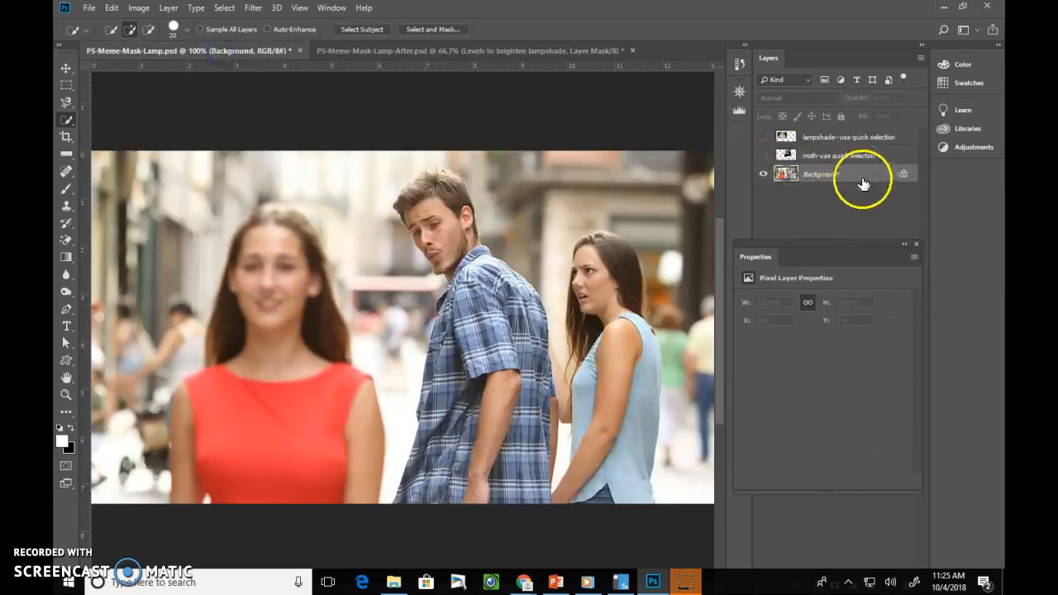
Convert the Background layer to a smart object and rename it 'Distracted bf'
click(253, 8)
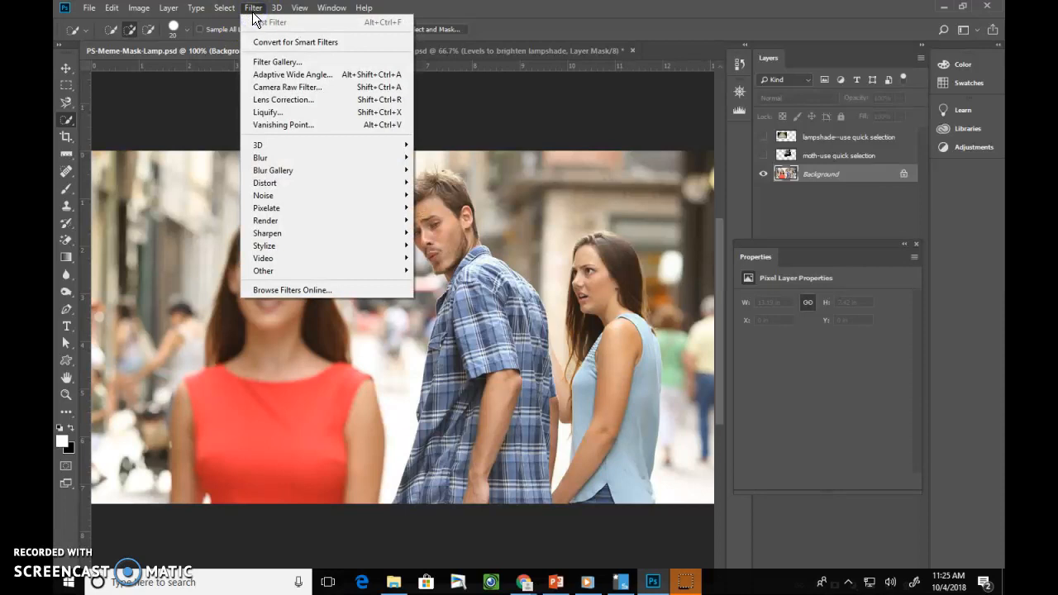
click(299, 7)
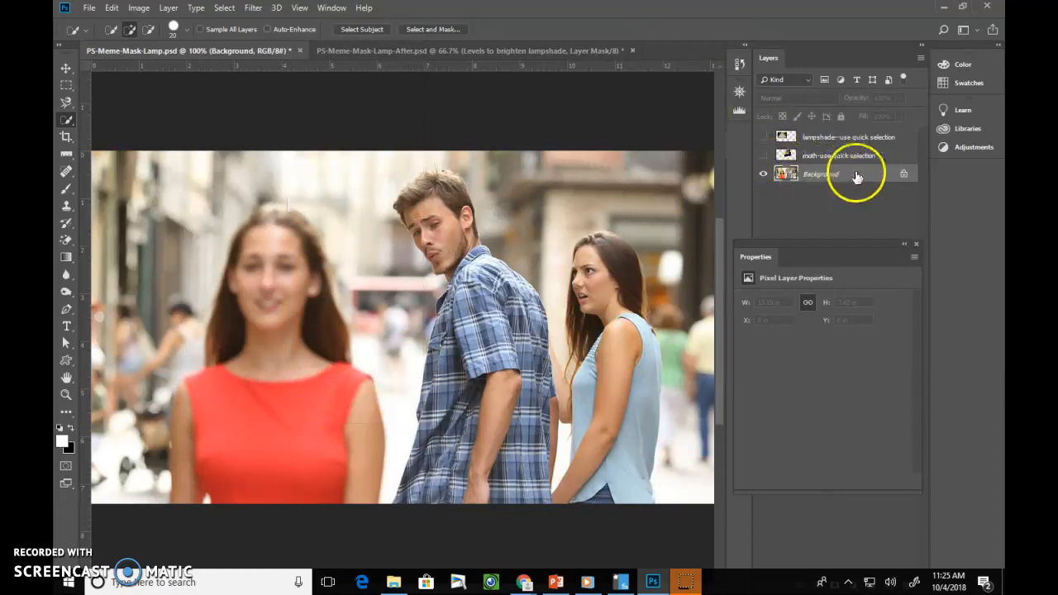
right_click(826, 173)
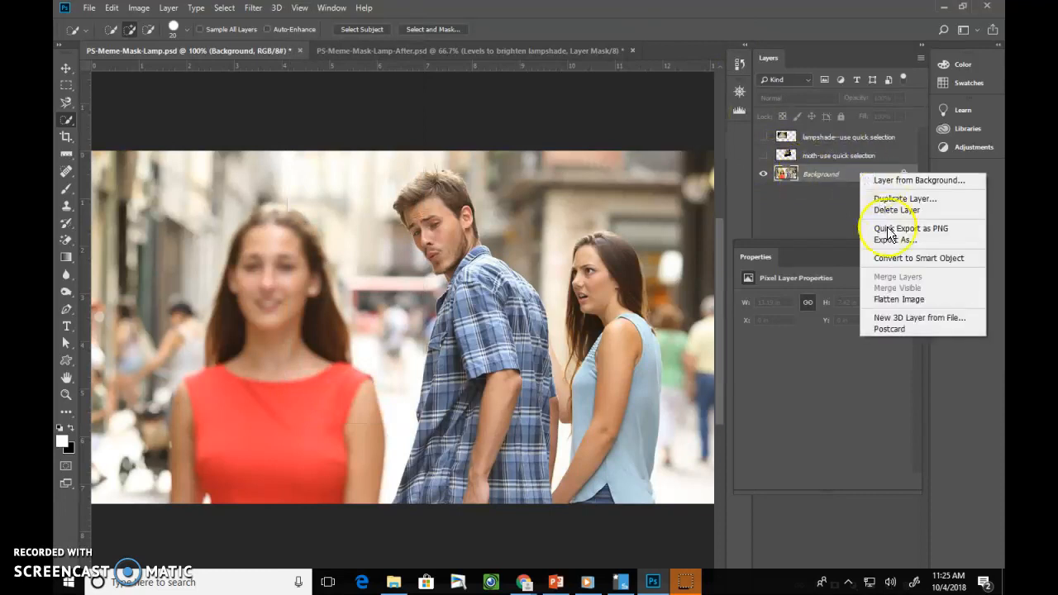
click(919, 258)
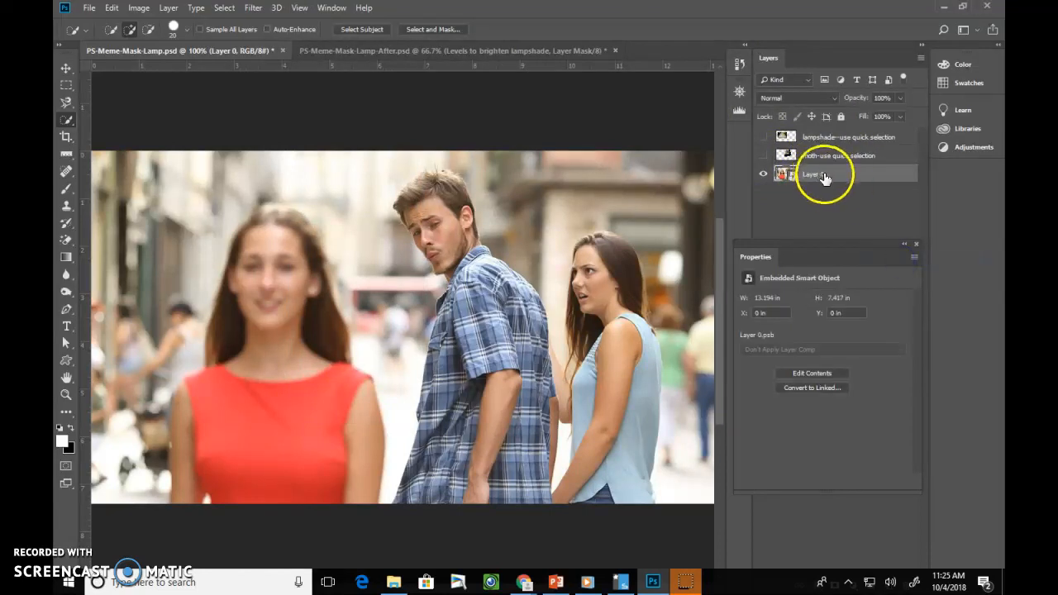
double_click(814, 174)
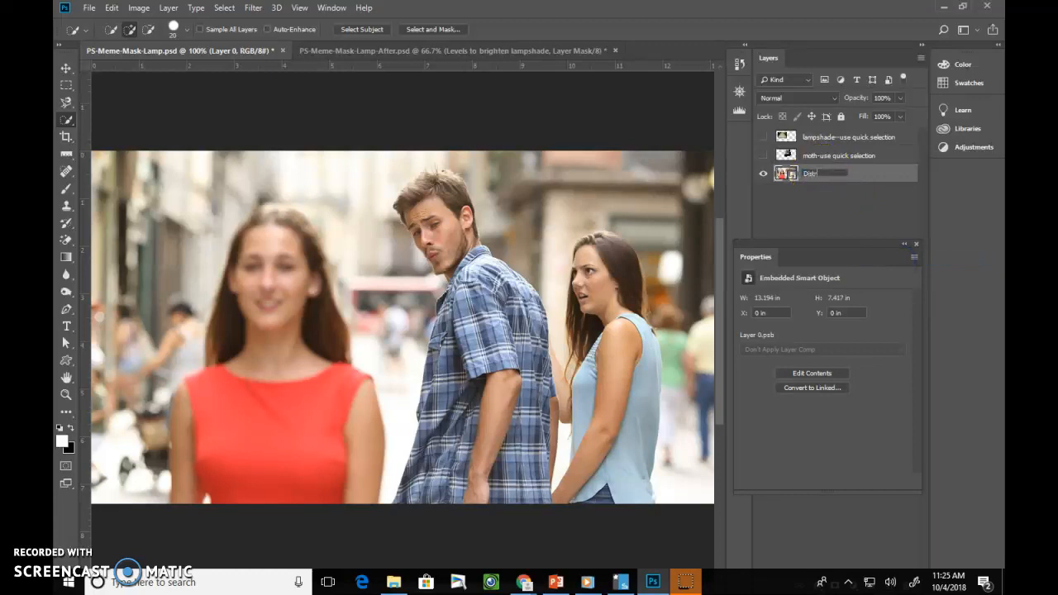
text(Distracted bf)
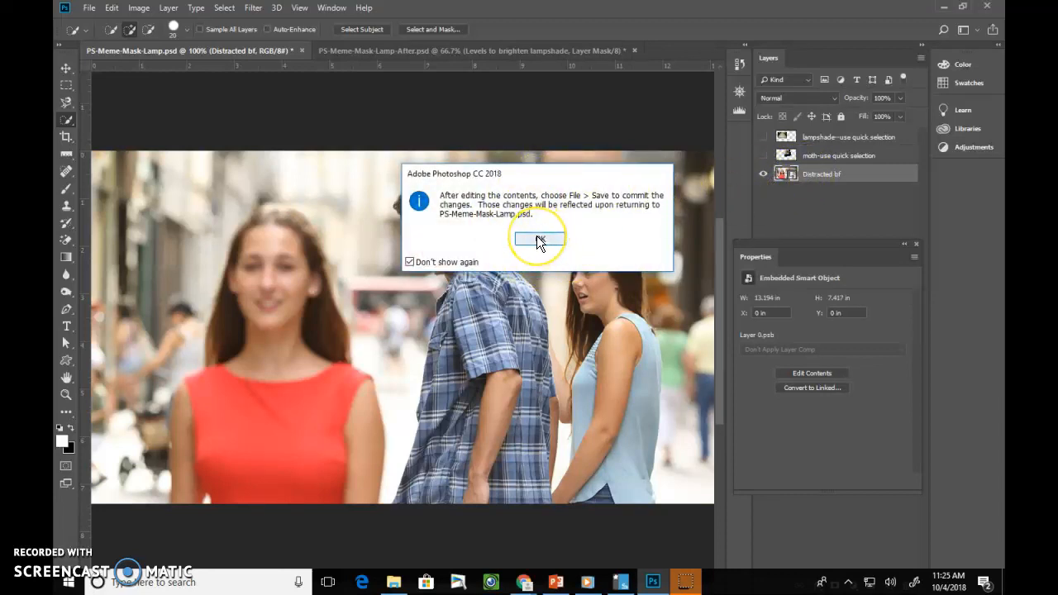
click(538, 239)
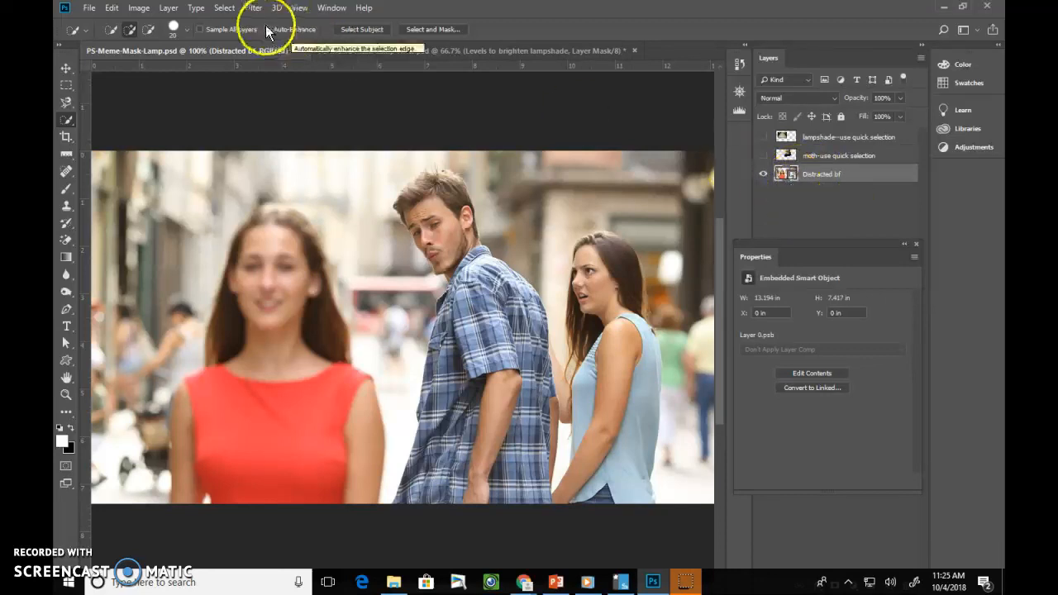
Apply a Mosaic smart filter with cell size 7 to the Distracted bf layer
click(253, 7)
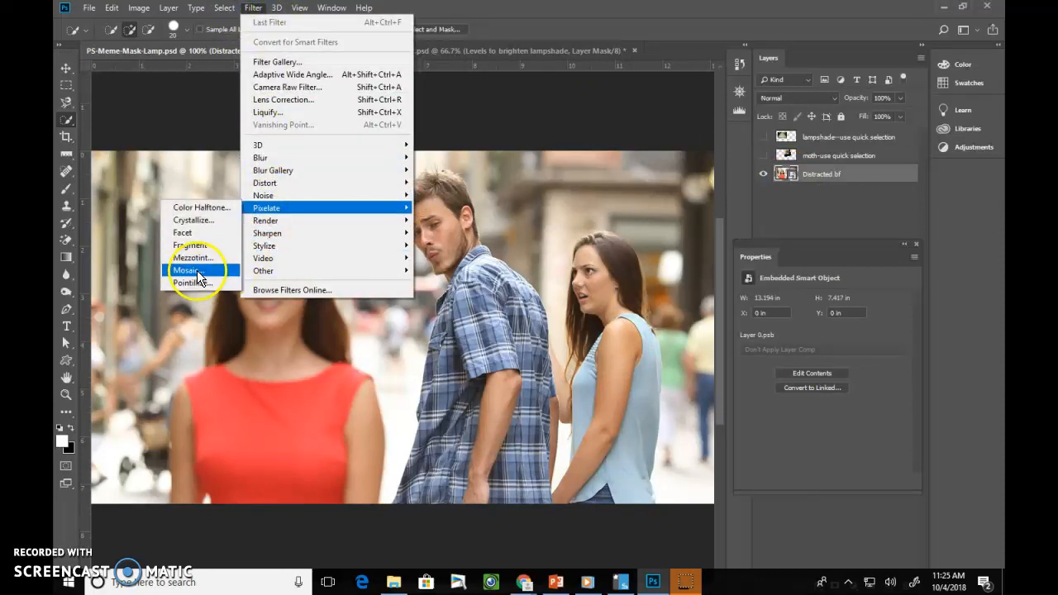
click(186, 270)
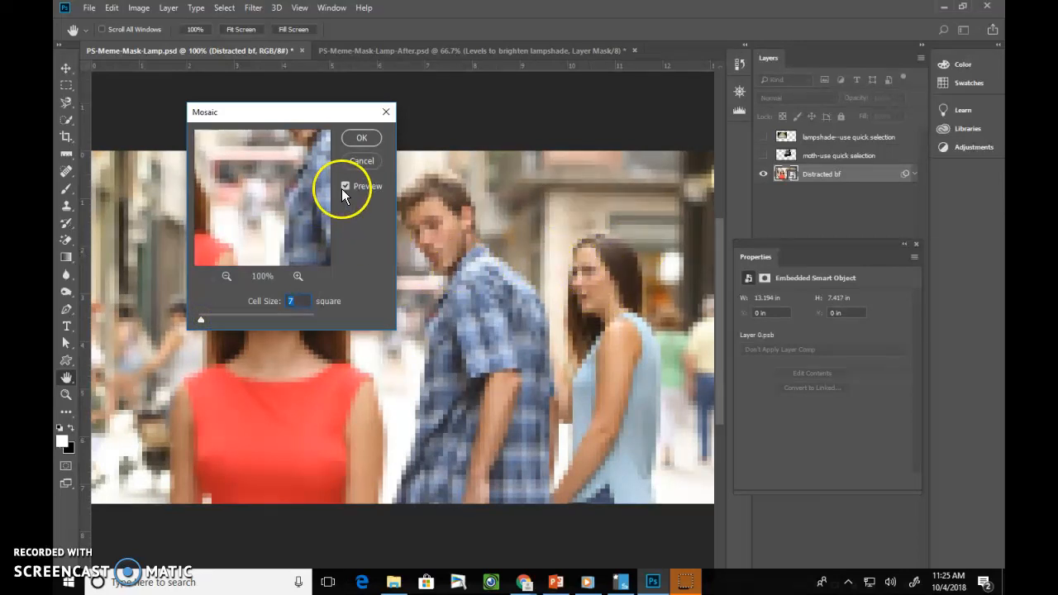
click(346, 185)
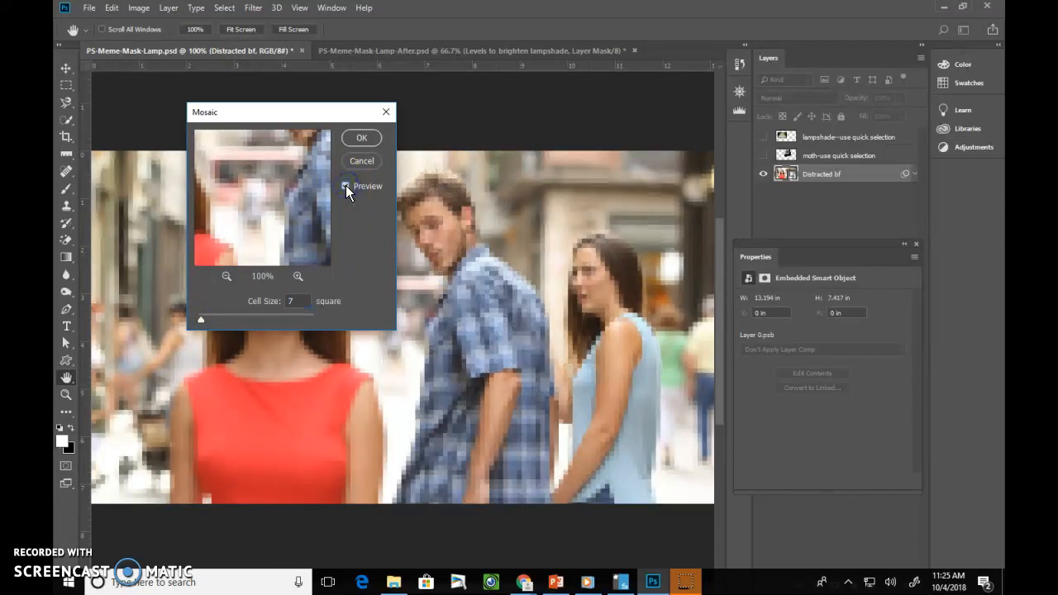
click(361, 137)
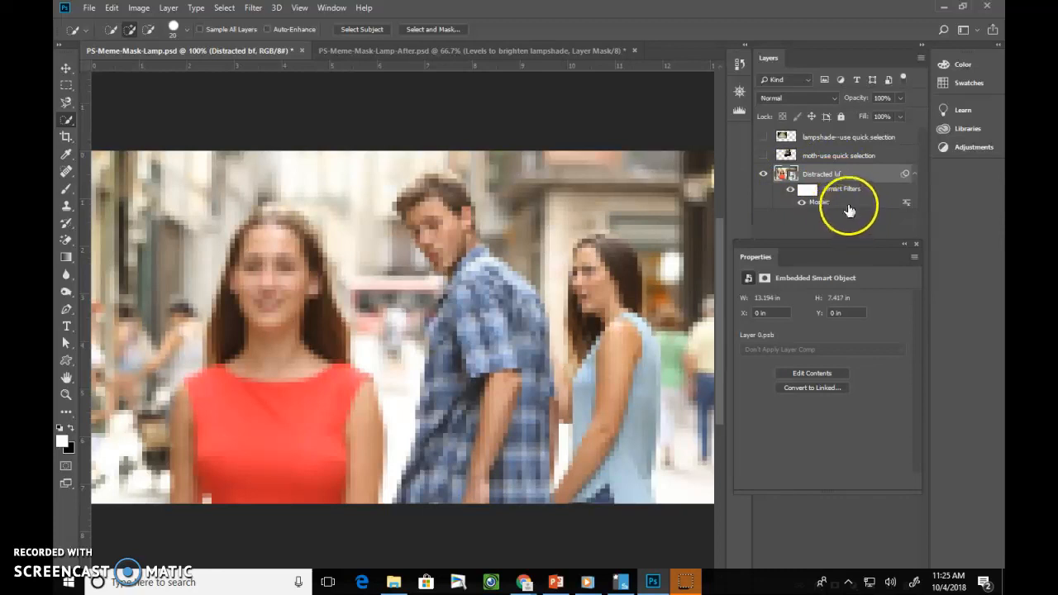
double_click(819, 201)
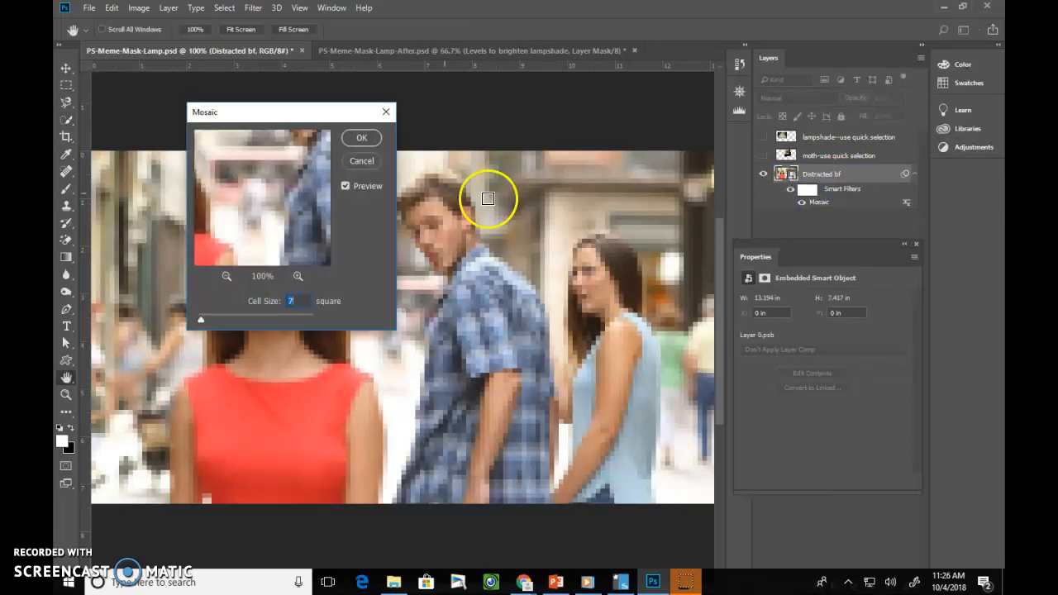
click(361, 137)
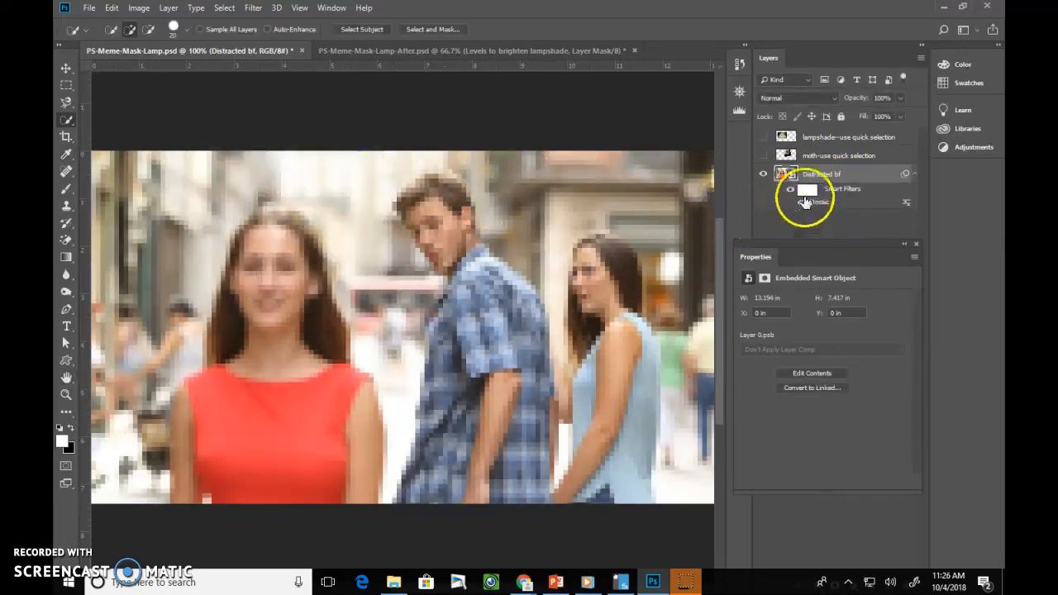
click(807, 188)
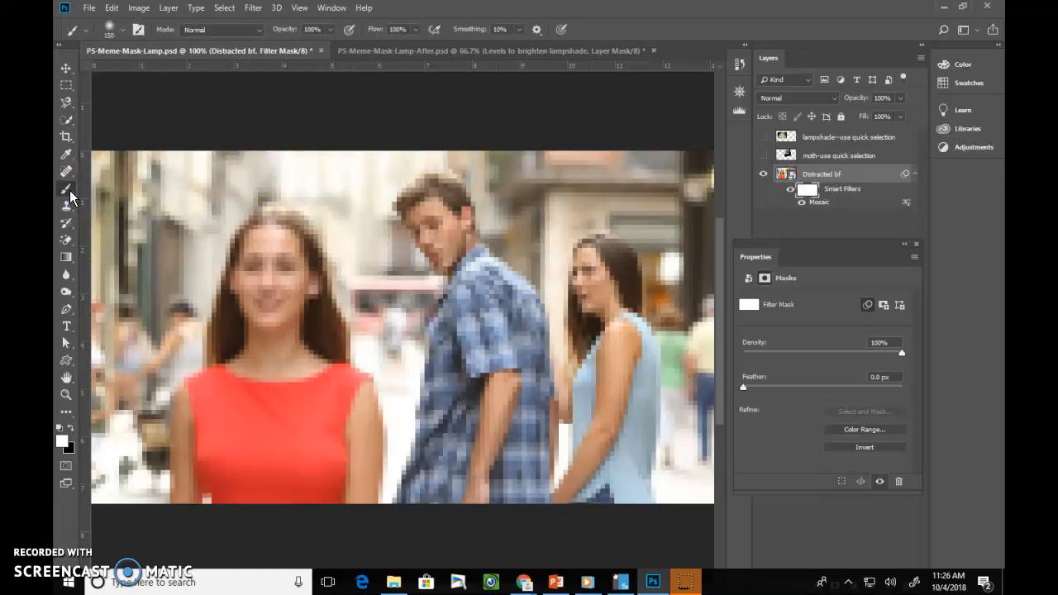
Use a fully soft brush on the filter mask so only the right woman's face is pixelated
click(86, 29)
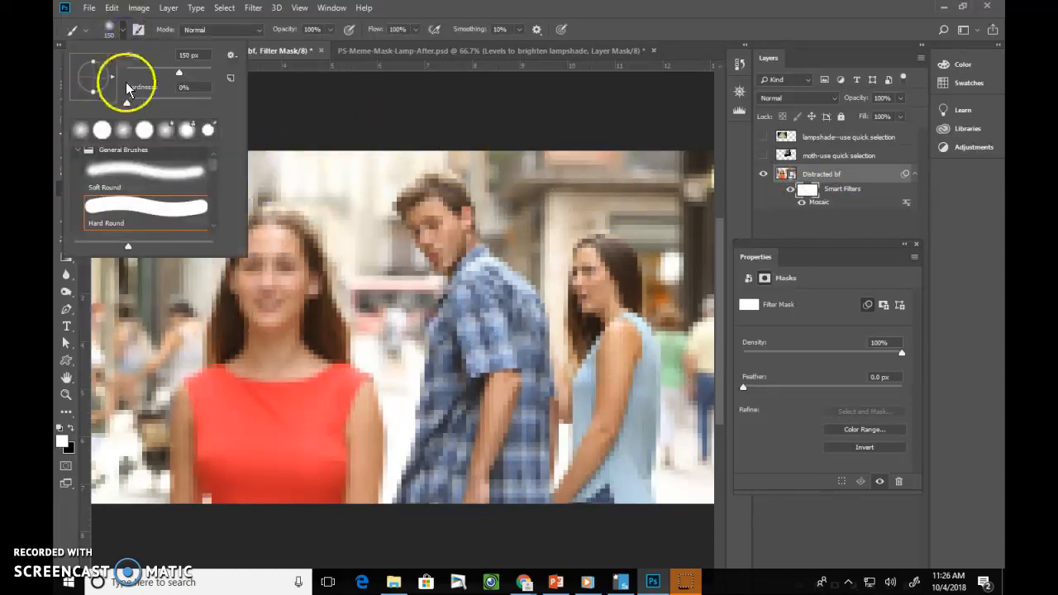
click(124, 30)
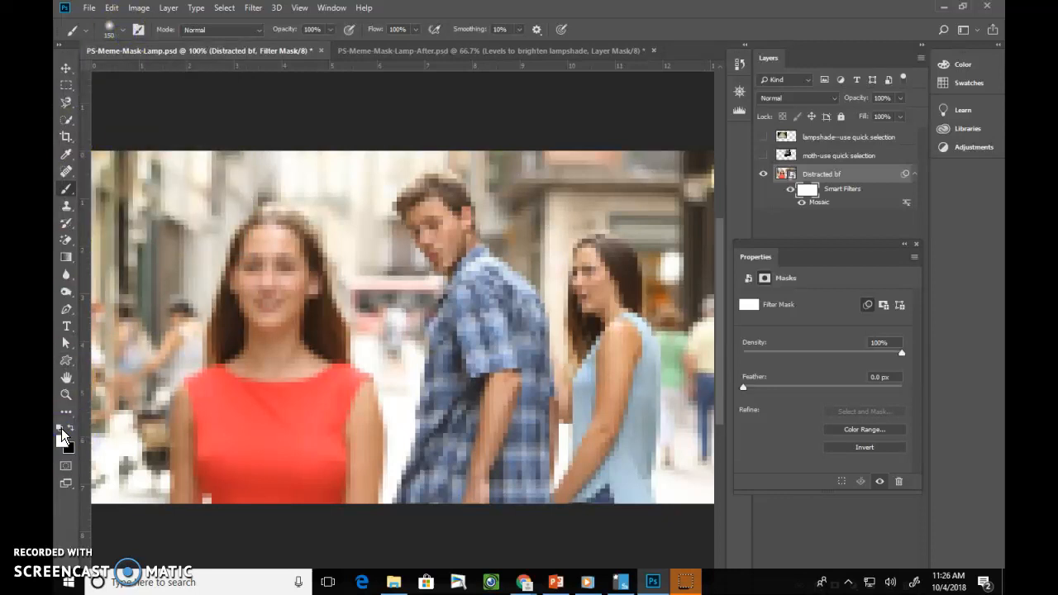
mouse_move(65, 440)
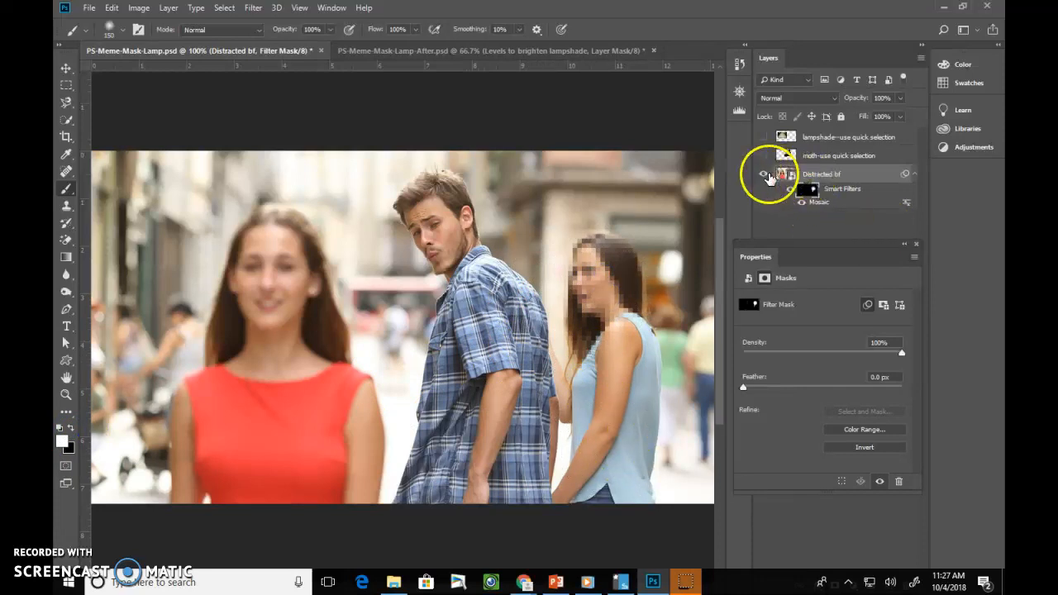
click(763, 174)
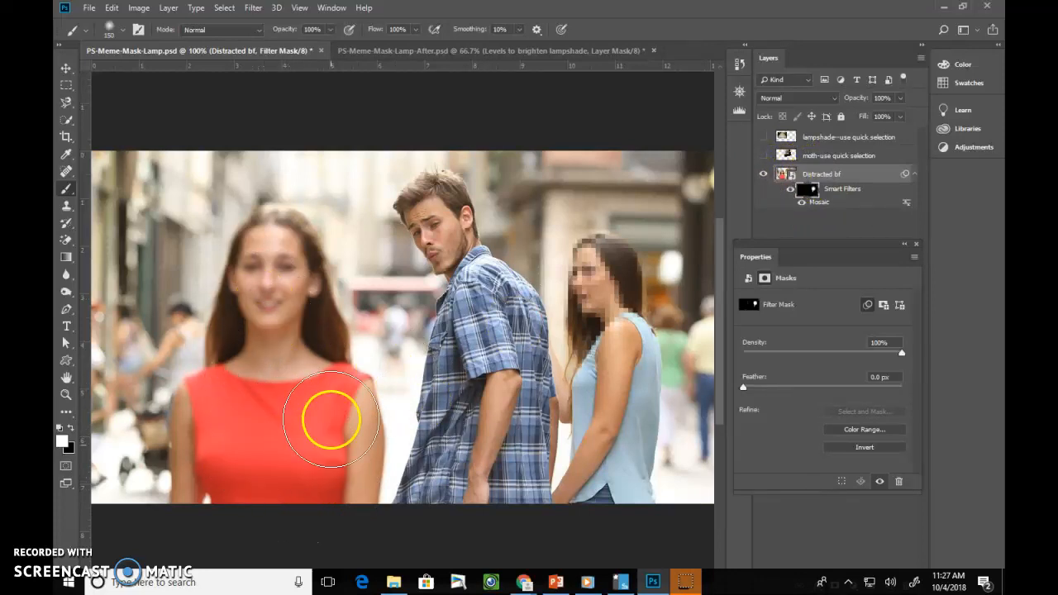
mouse_move(256, 339)
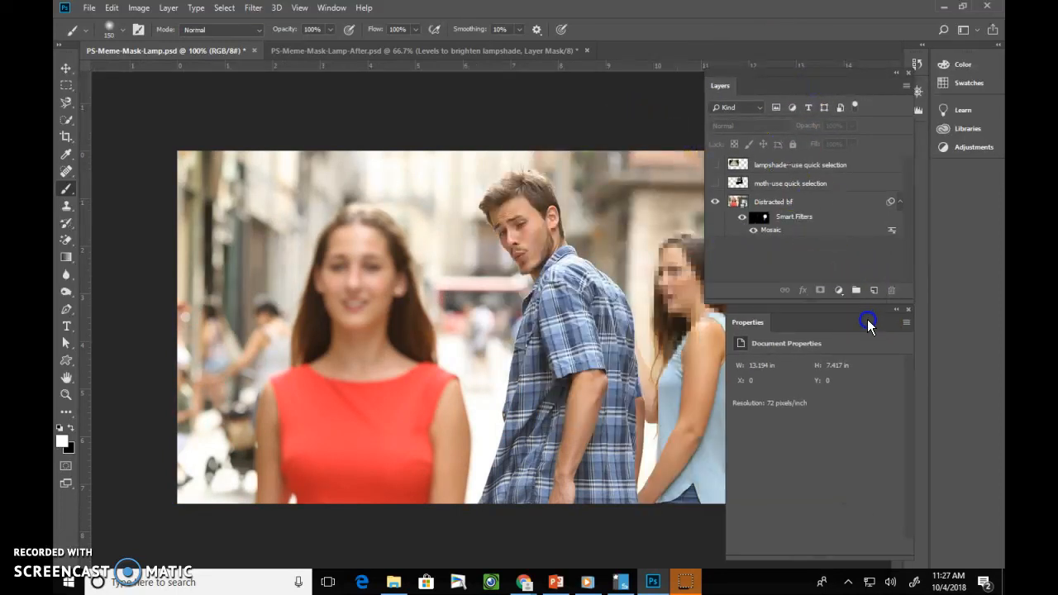
Add a trial Levels layer lowering the highlights point to brighten the photo, then remove it
click(838, 290)
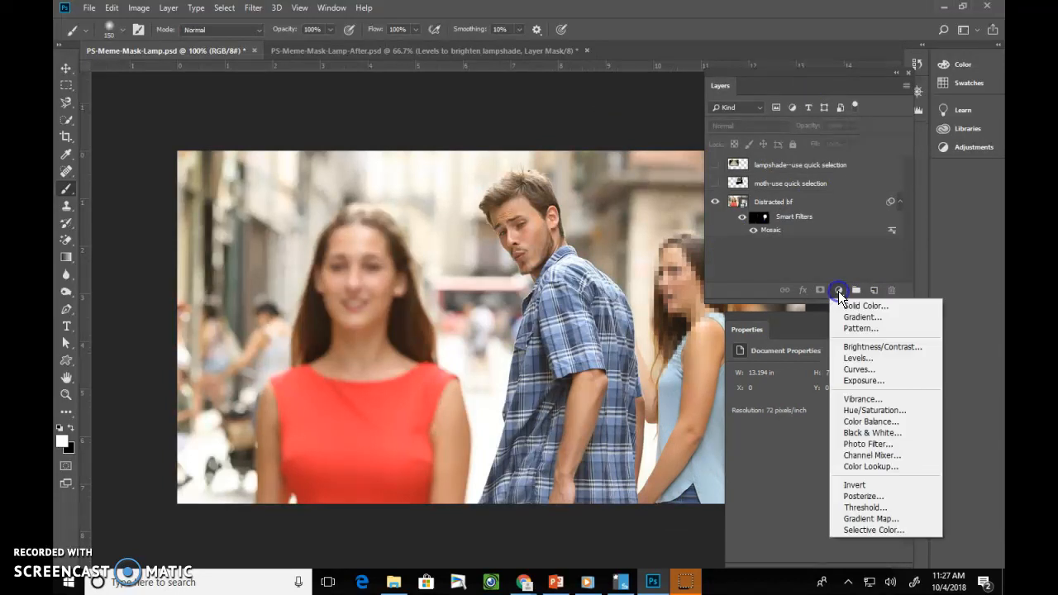
click(858, 358)
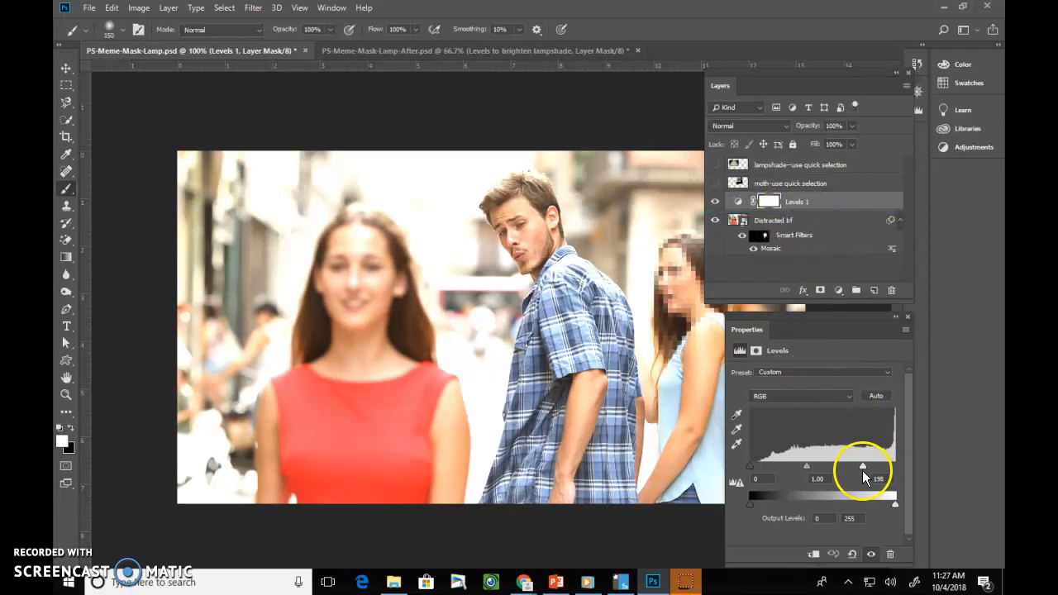
drag(863, 466, 837, 470)
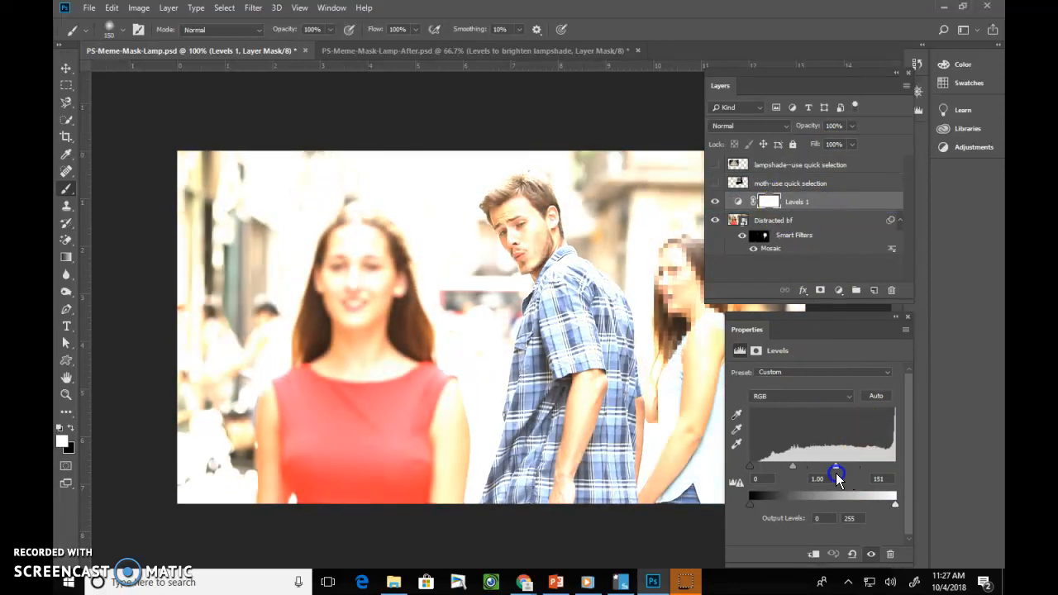
click(769, 201)
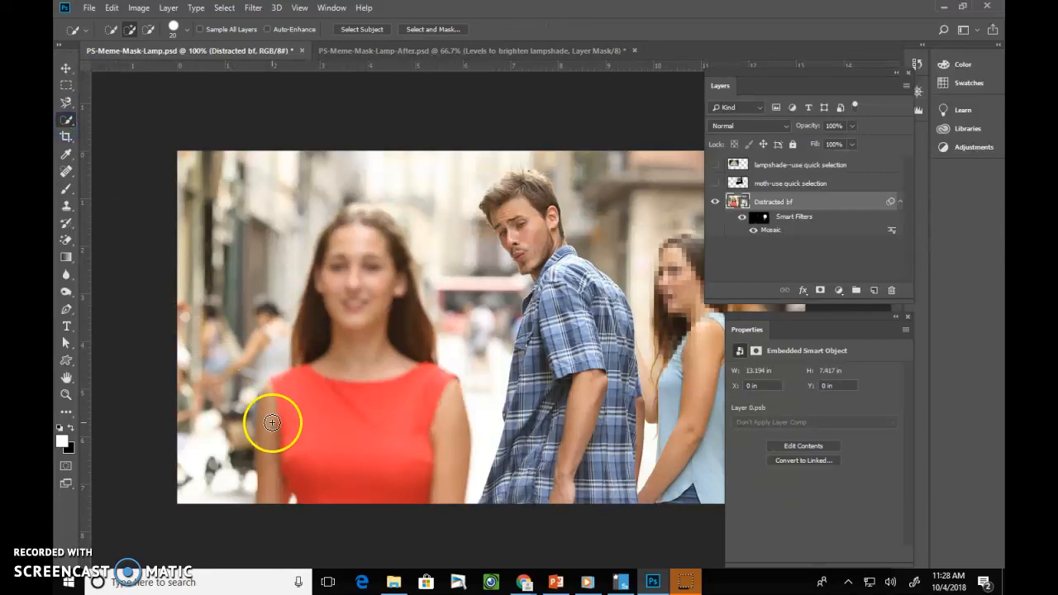
Select the woman in red and add a masked Levels adjustment brightening her
click(392, 377)
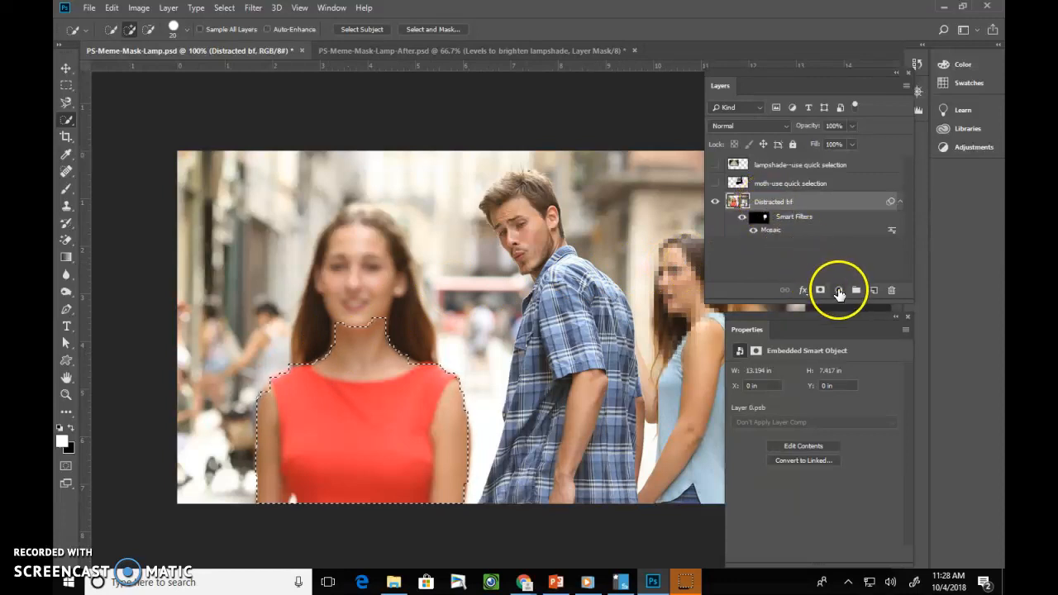
click(839, 290)
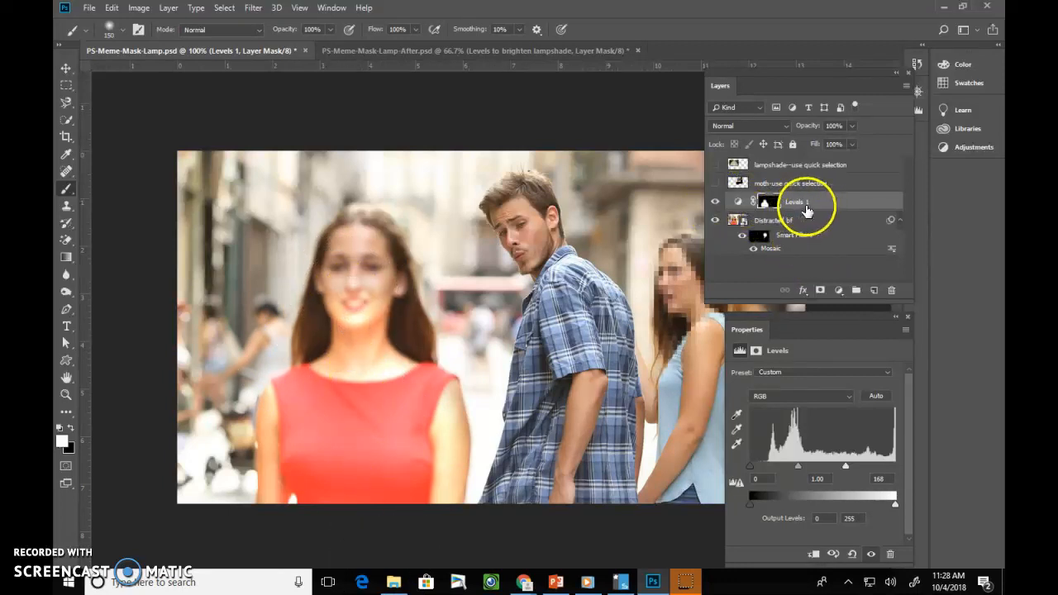
click(715, 202)
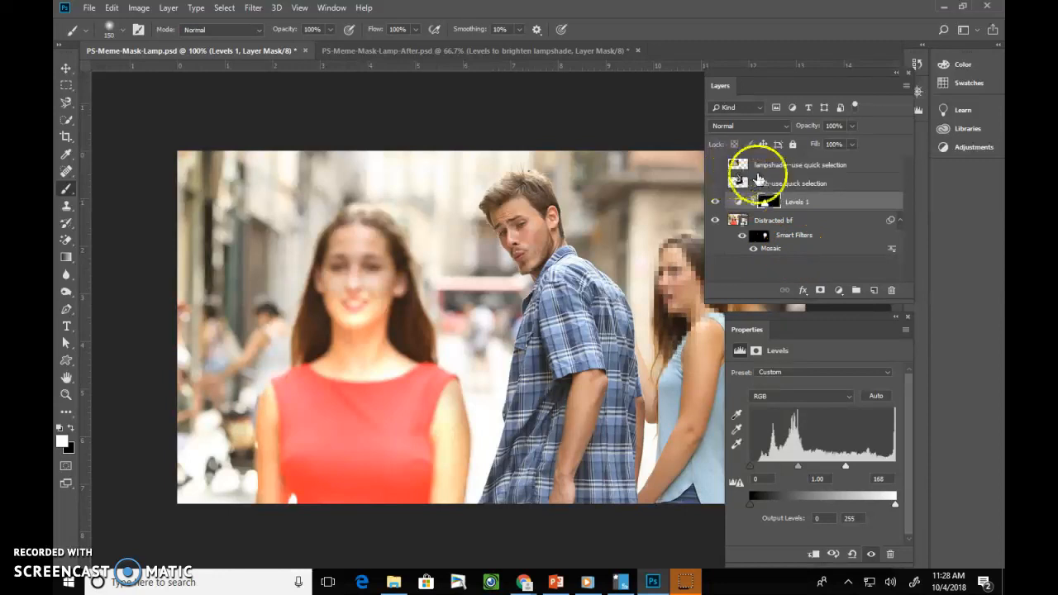
Select the moth layer and turn its visibility back on
click(789, 183)
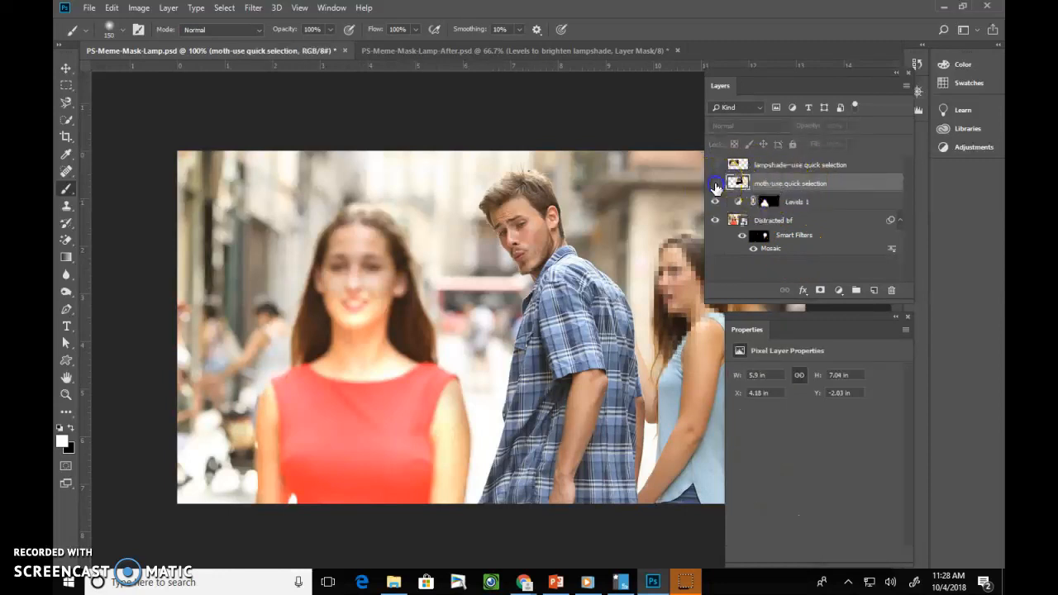
click(715, 184)
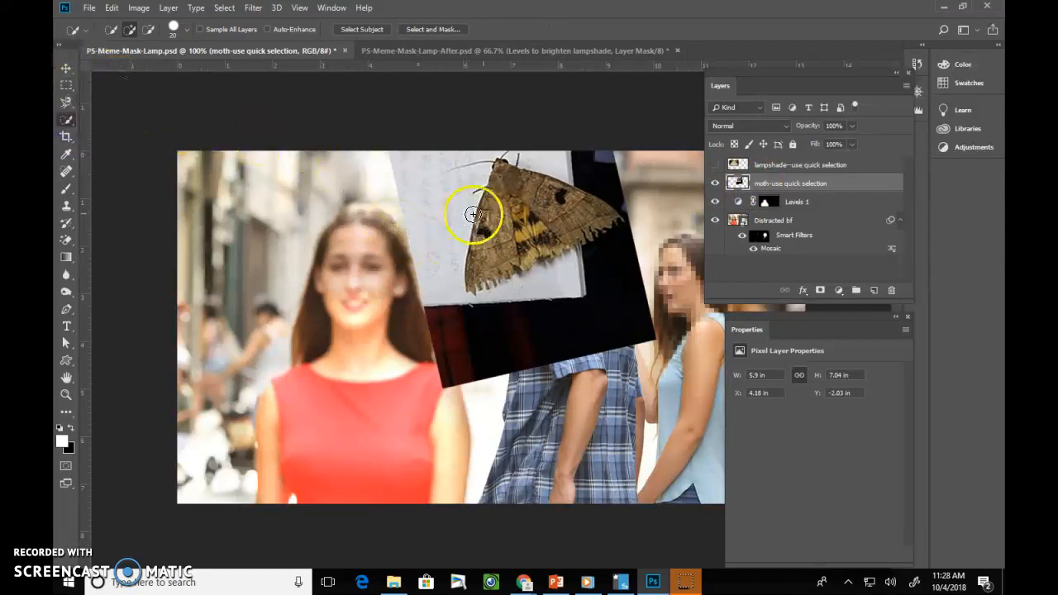
mouse_move(502, 170)
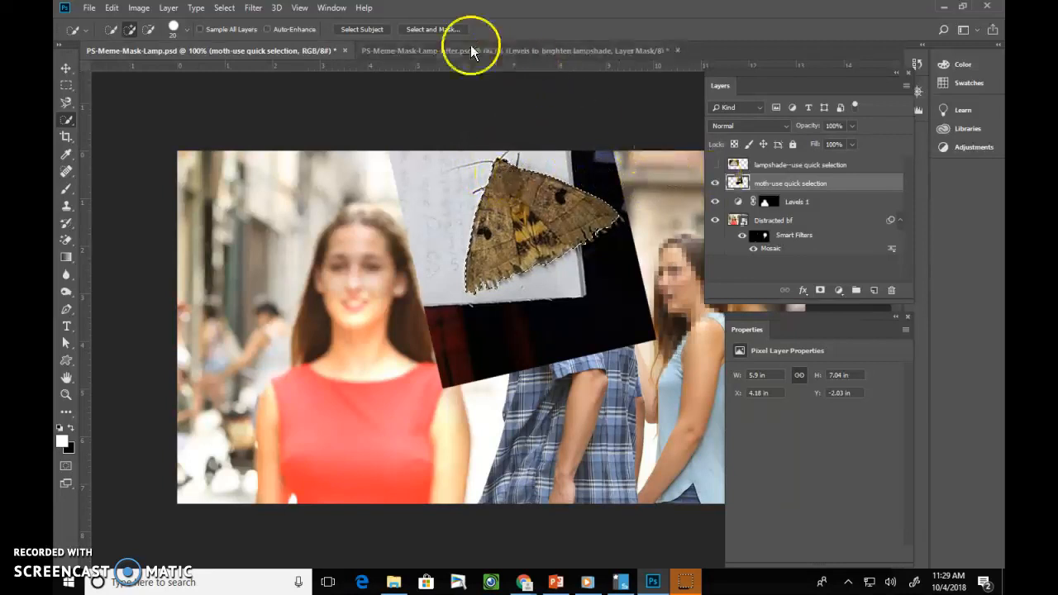
Open Select and Mask for the moth selection using the Overlay view mode
click(433, 29)
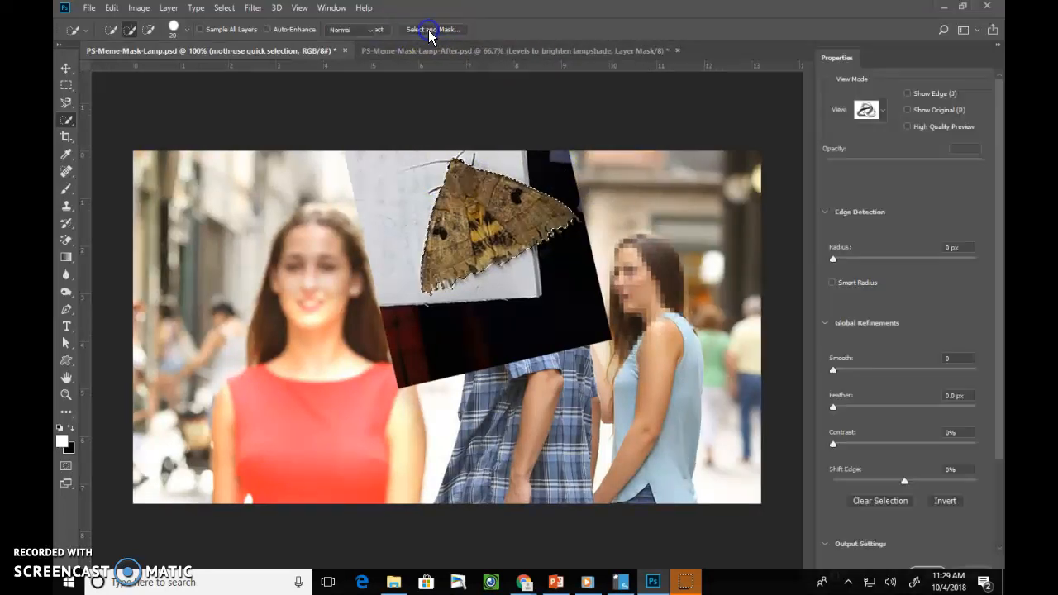
click(433, 29)
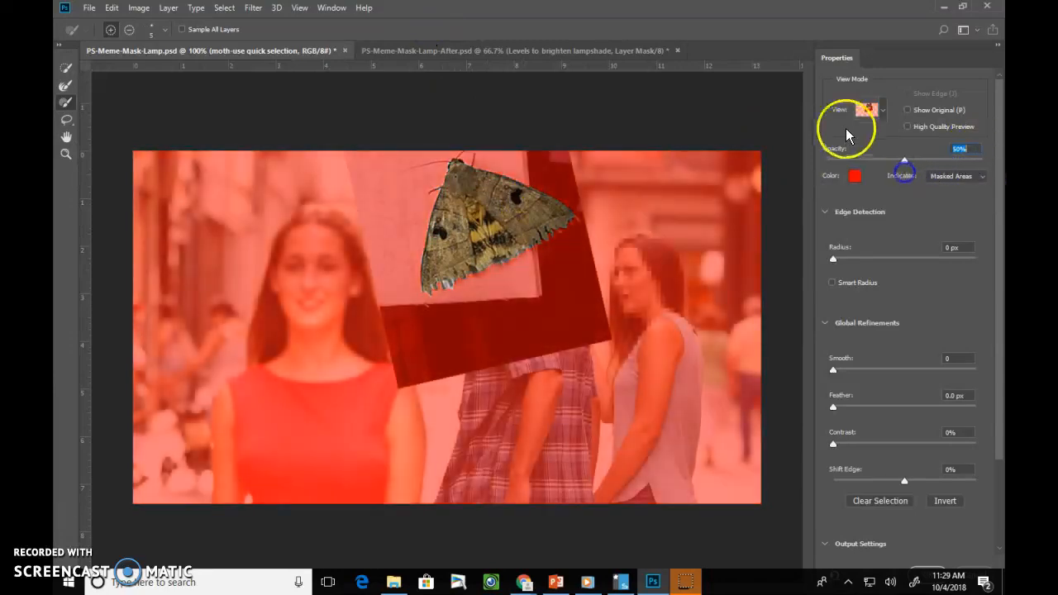
click(868, 109)
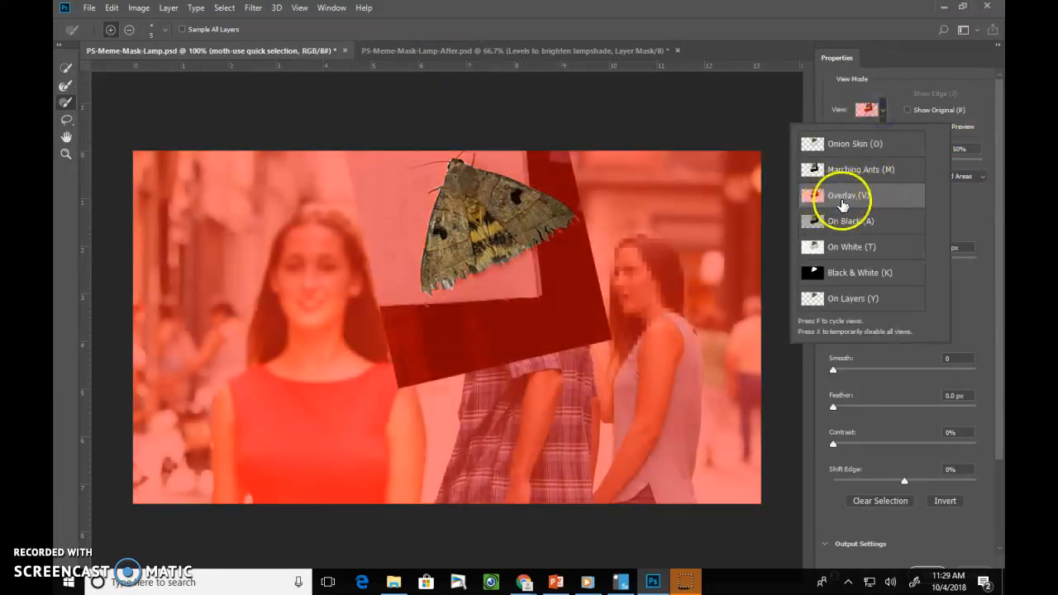
click(847, 195)
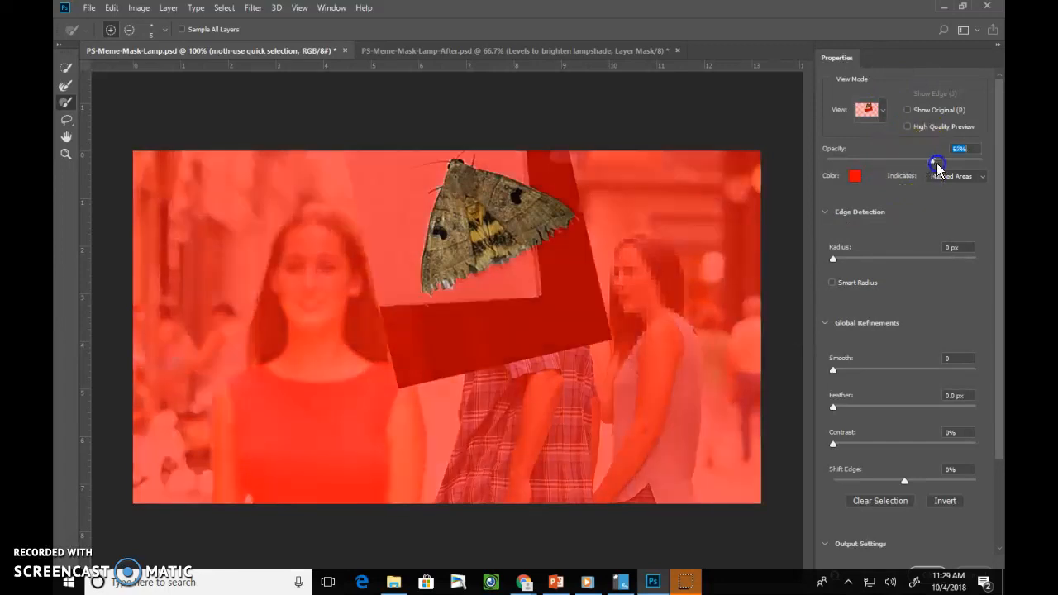
Raise the overlay opacity and output the refined moth selection to a layer mask
drag(937, 164, 957, 161)
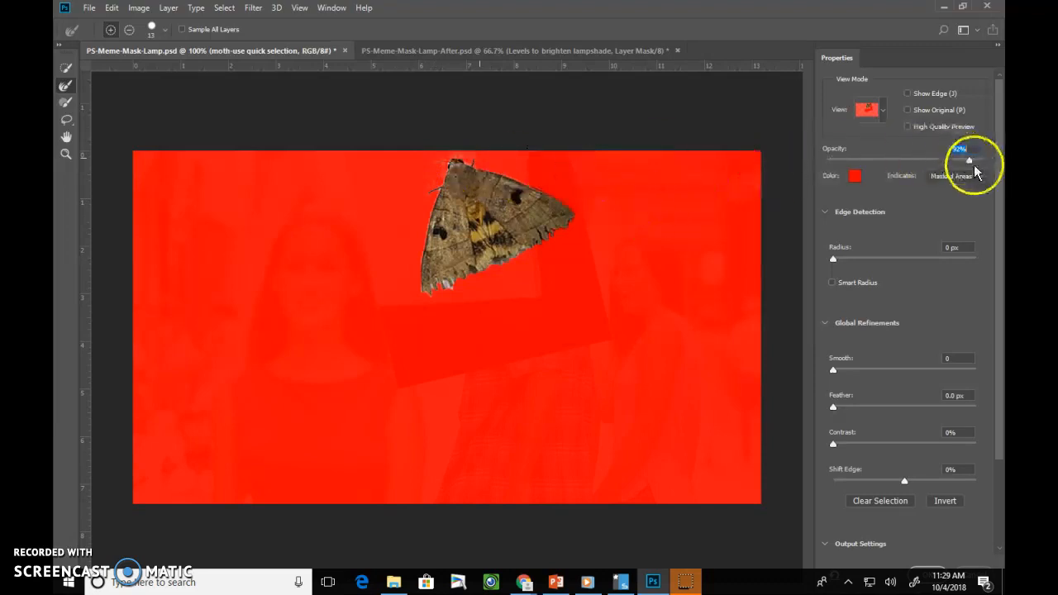
drag(970, 160, 897, 160)
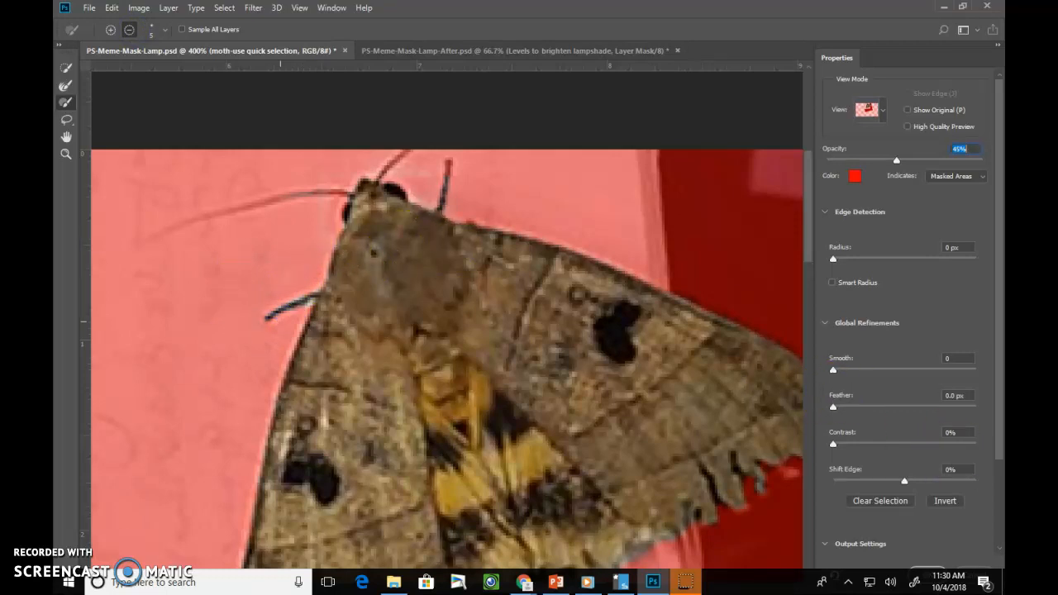
click(924, 514)
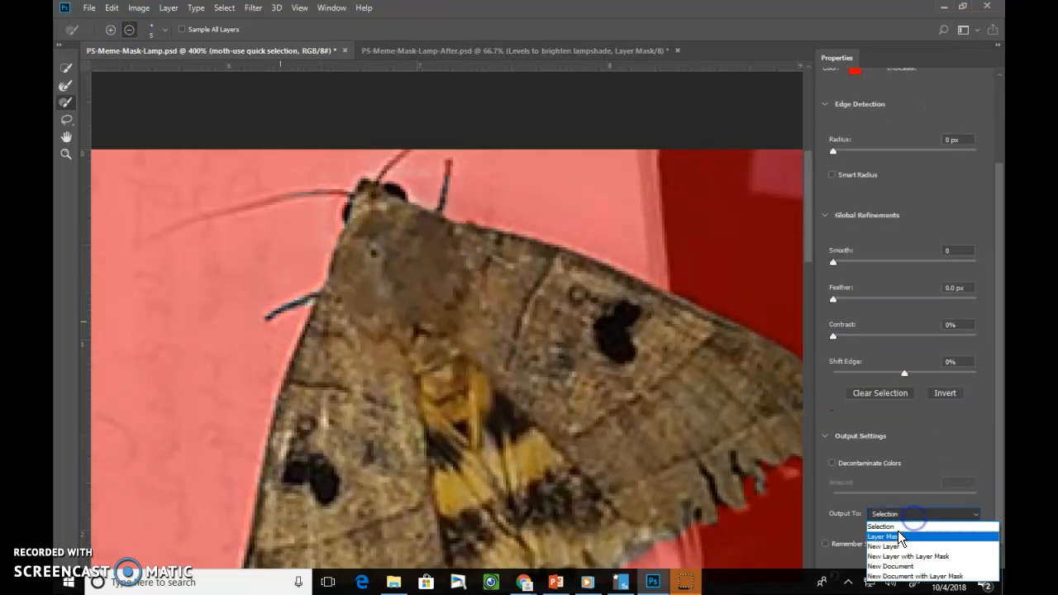
click(883, 537)
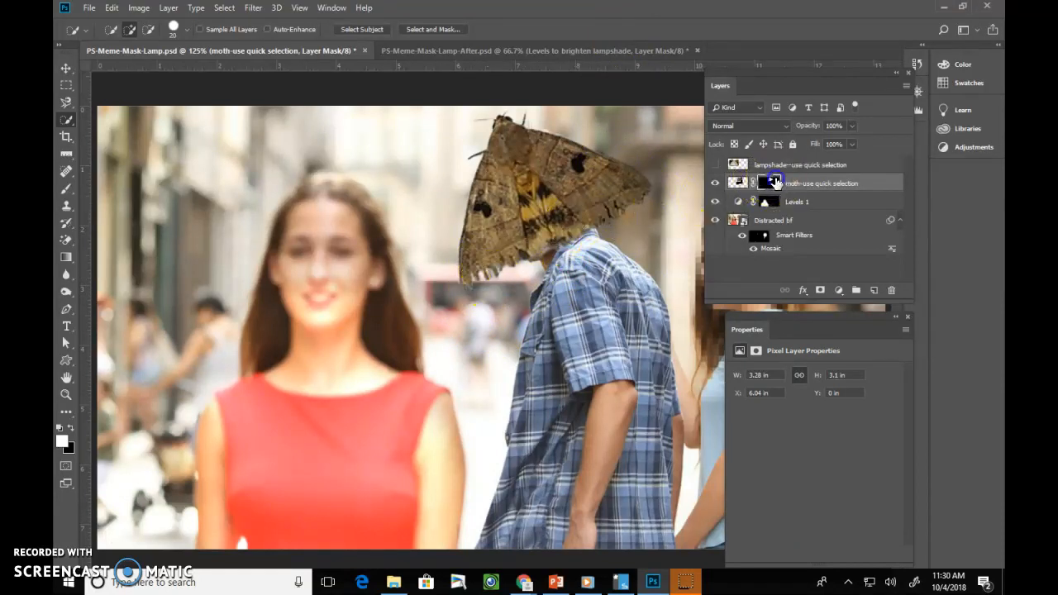
Select the moth layer's mask thumbnail to show its Masks properties
click(762, 183)
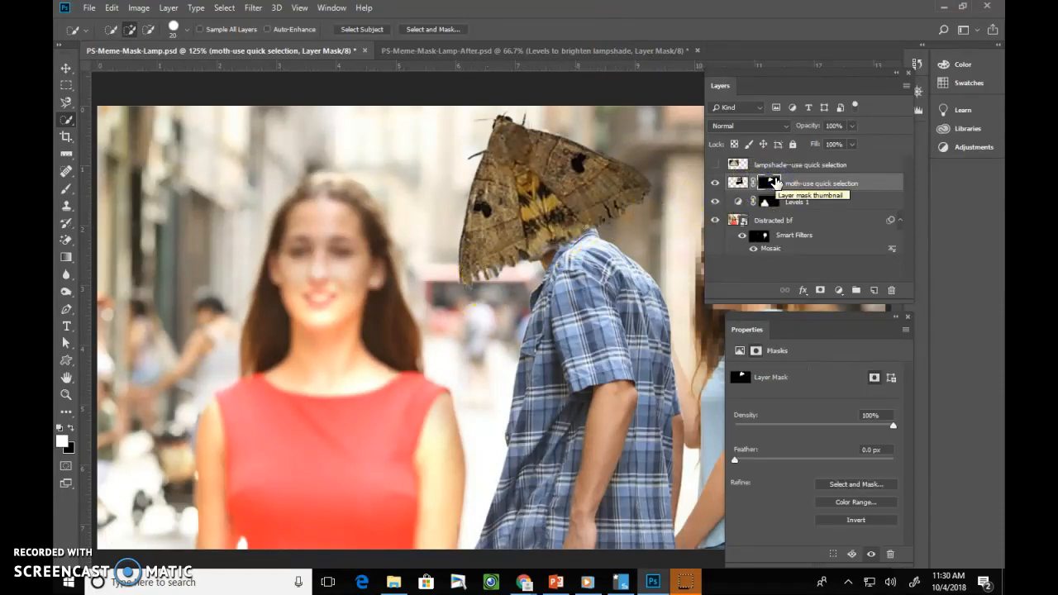
click(768, 182)
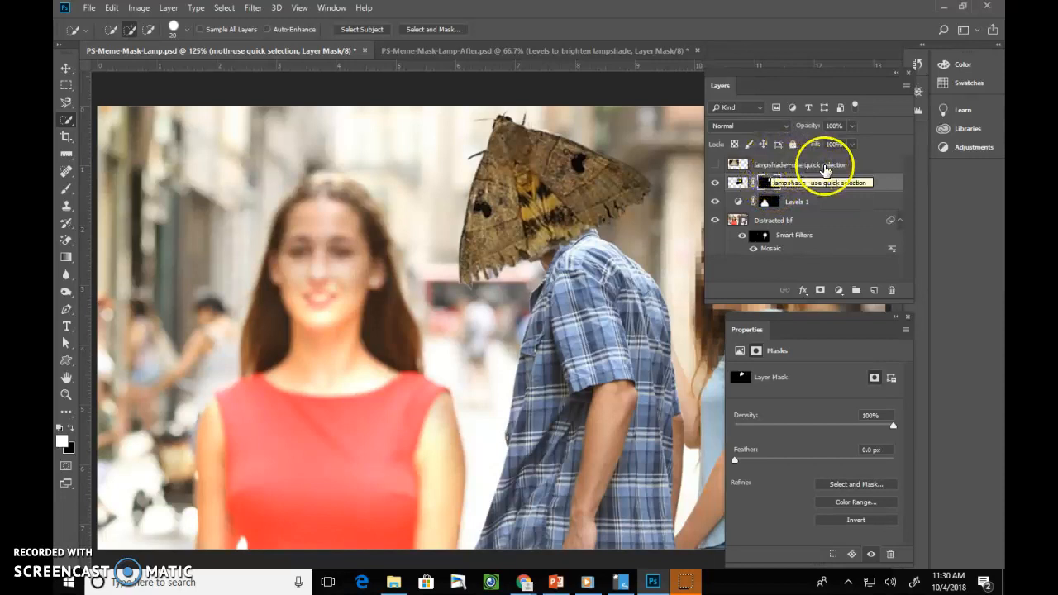
Show the lampshade layer and quick-select the lampshade, subtracting the lit background
click(716, 165)
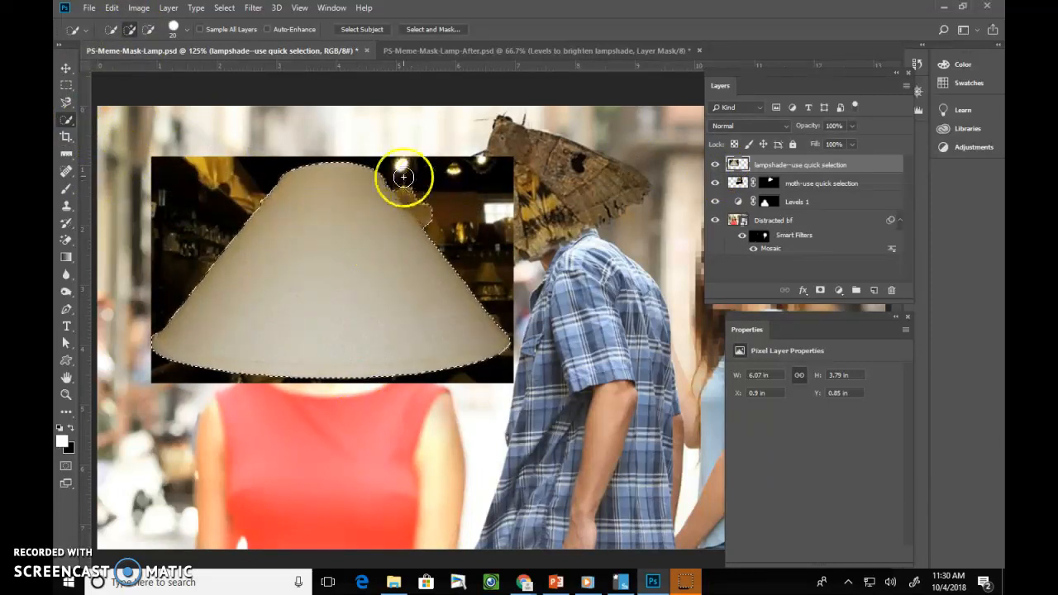
drag(403, 177, 421, 200)
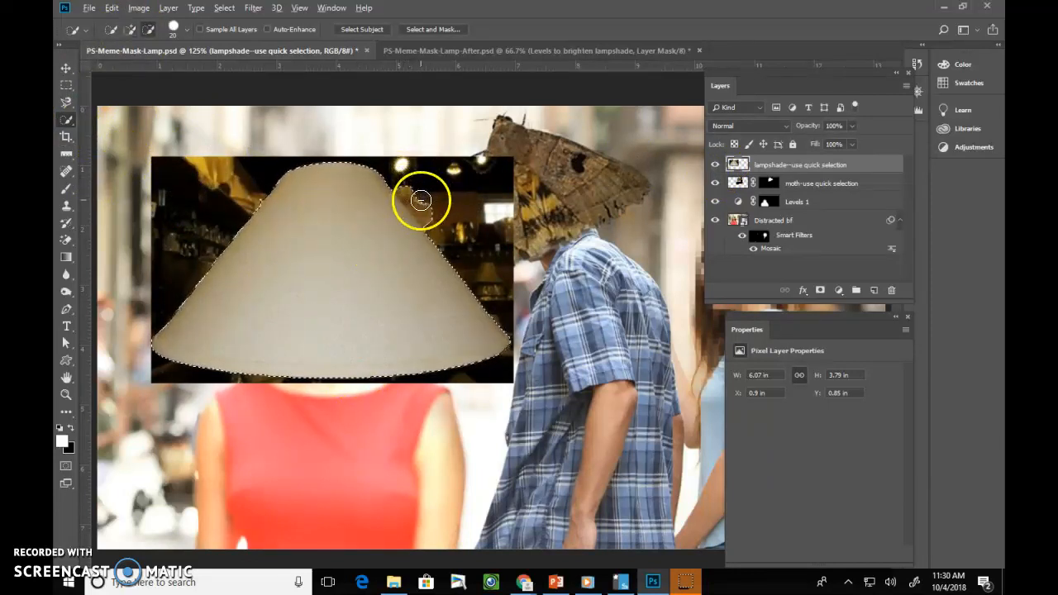
click(433, 29)
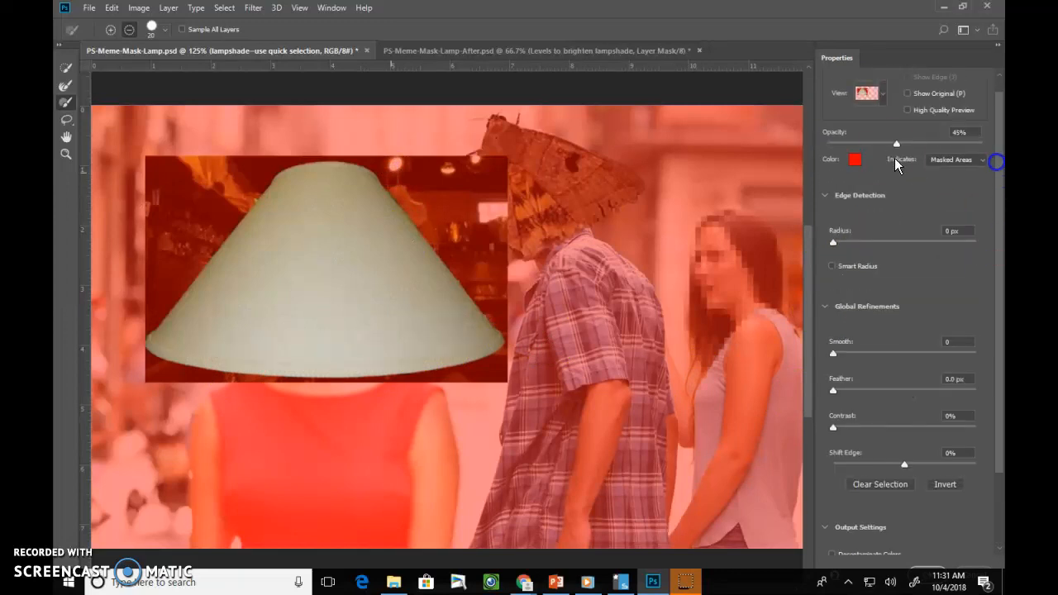
In Select and Mask, lower the overlay opacity and output the lampshade selection to a layer mask
drag(896, 143, 982, 143)
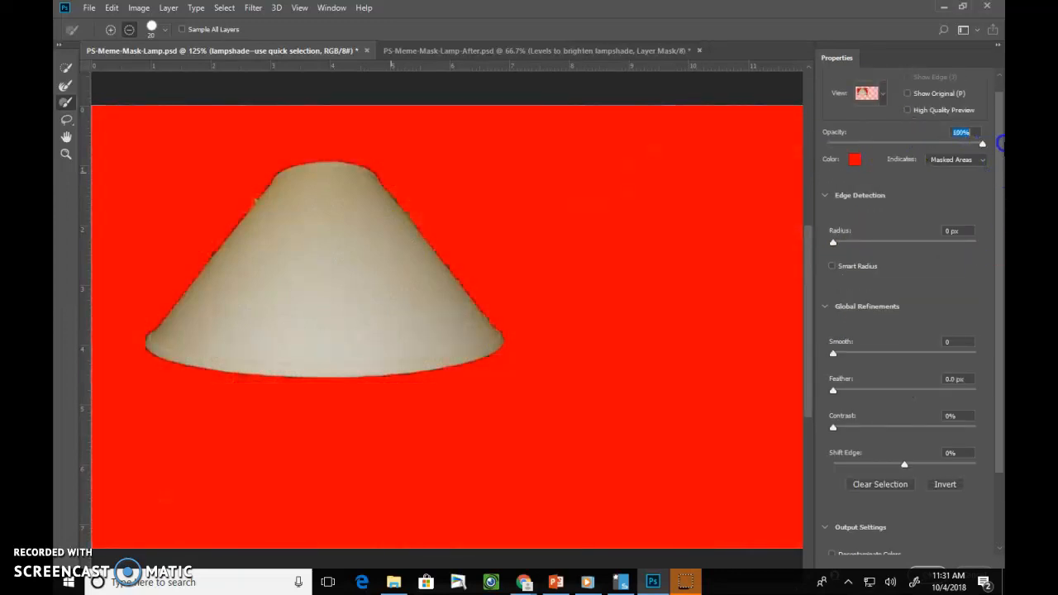
drag(982, 144, 921, 144)
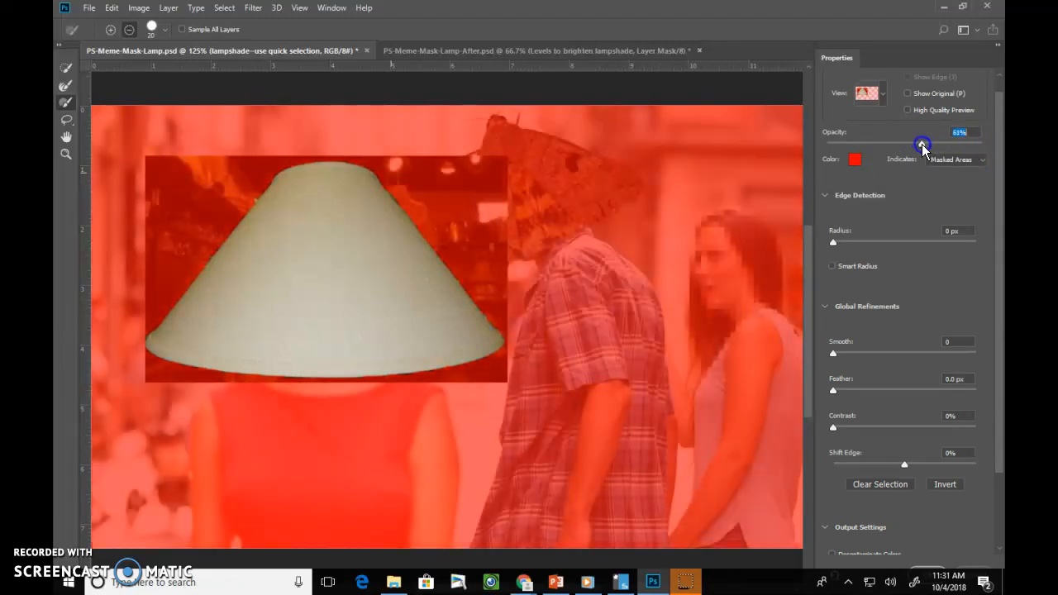
scroll(down, 3)
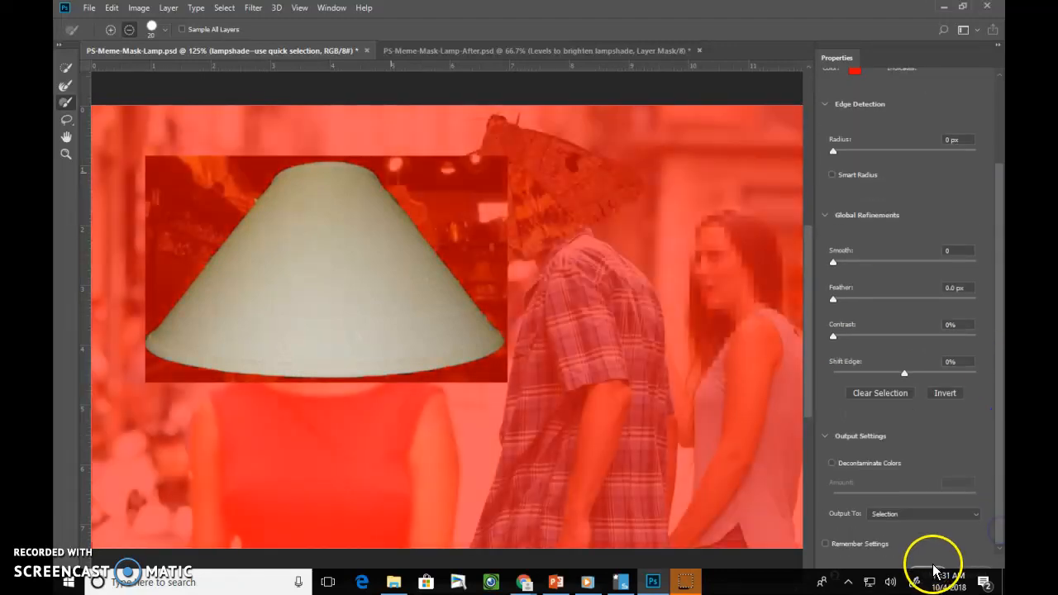
click(923, 514)
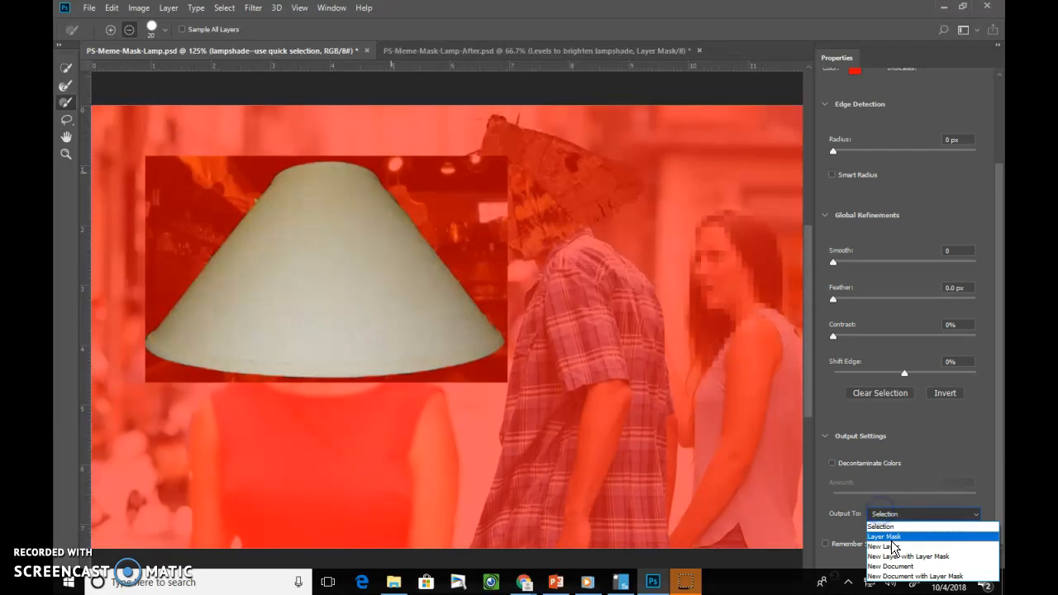
click(884, 537)
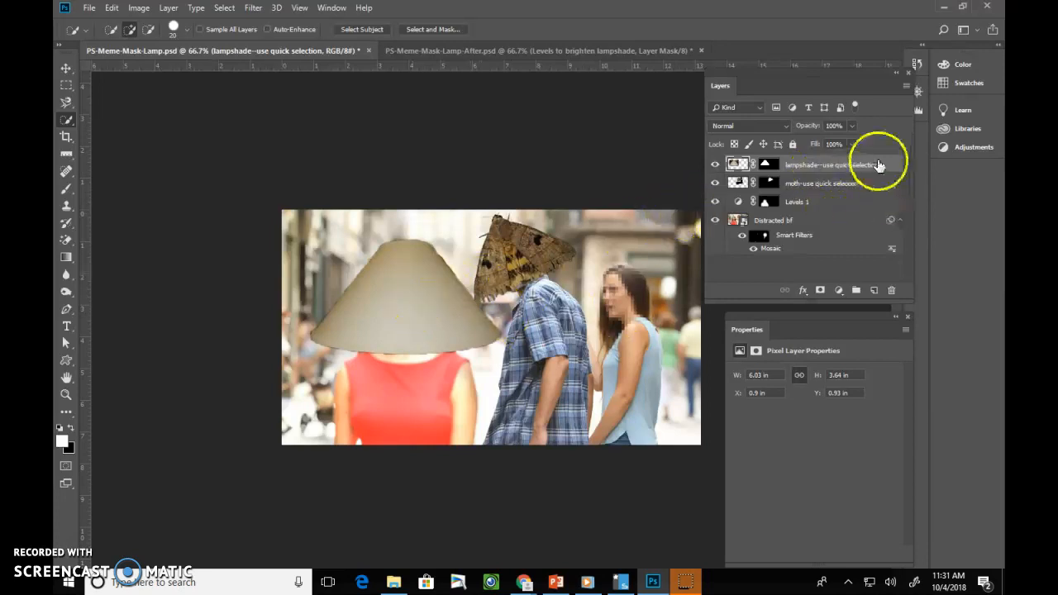
Add a Brightness/Contrast adjustment layer and raise Brightness to 89
click(839, 290)
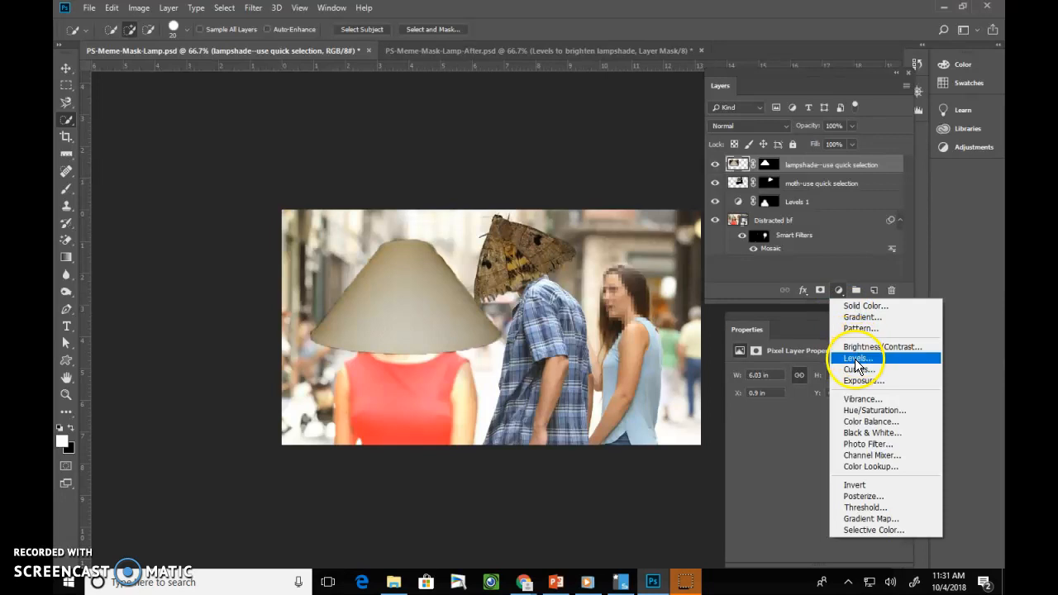
click(882, 346)
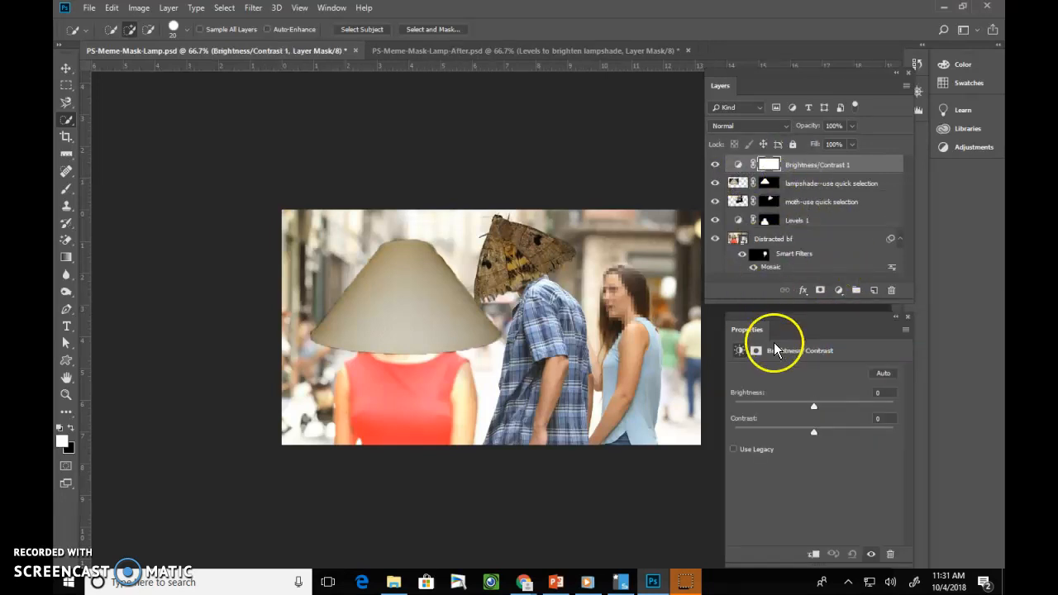
mouse_move(815, 411)
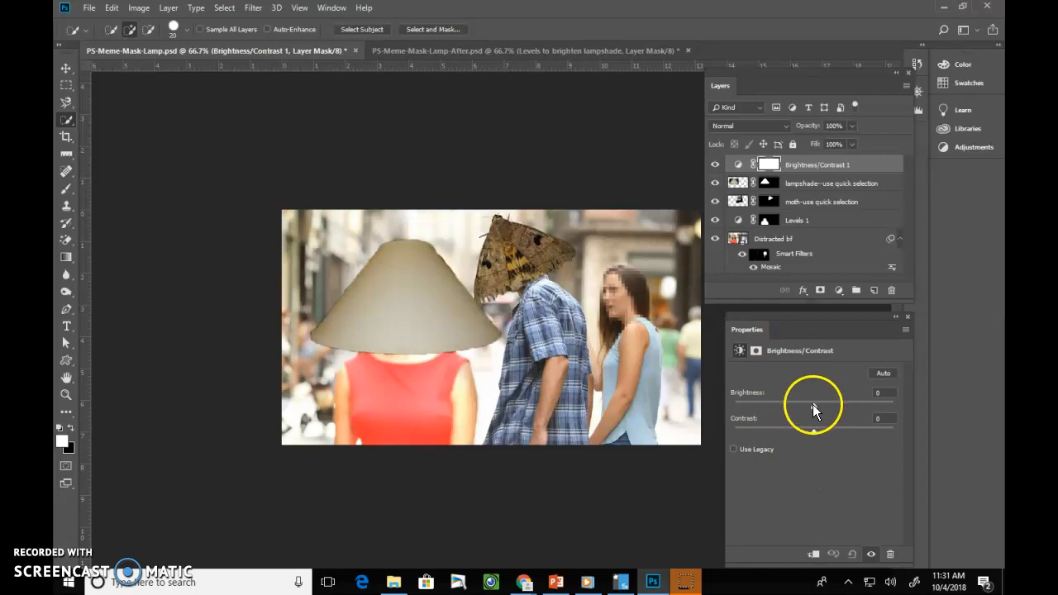
drag(815, 405, 860, 406)
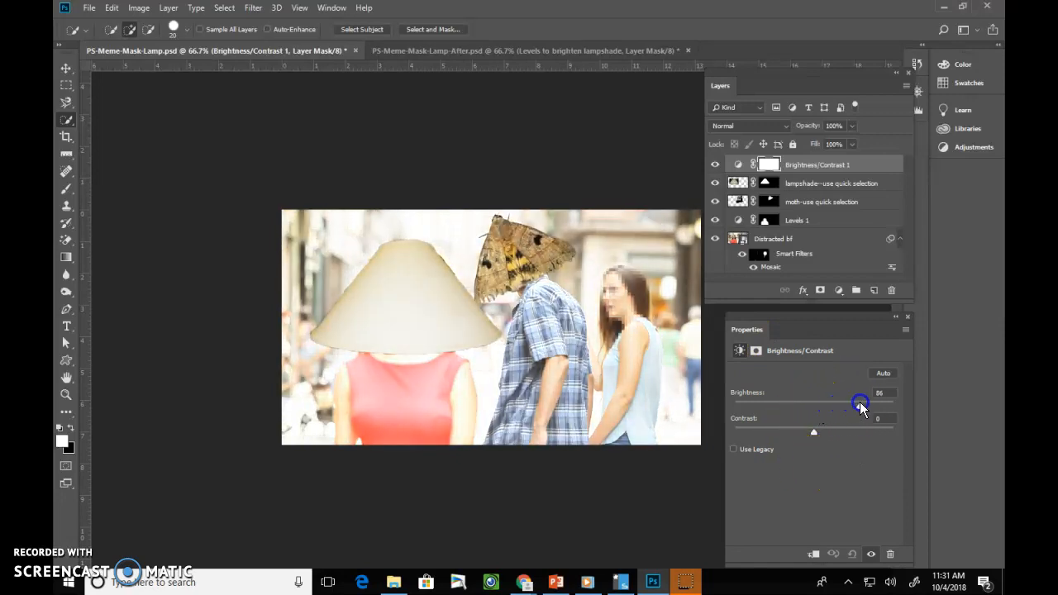
drag(859, 403, 863, 416)
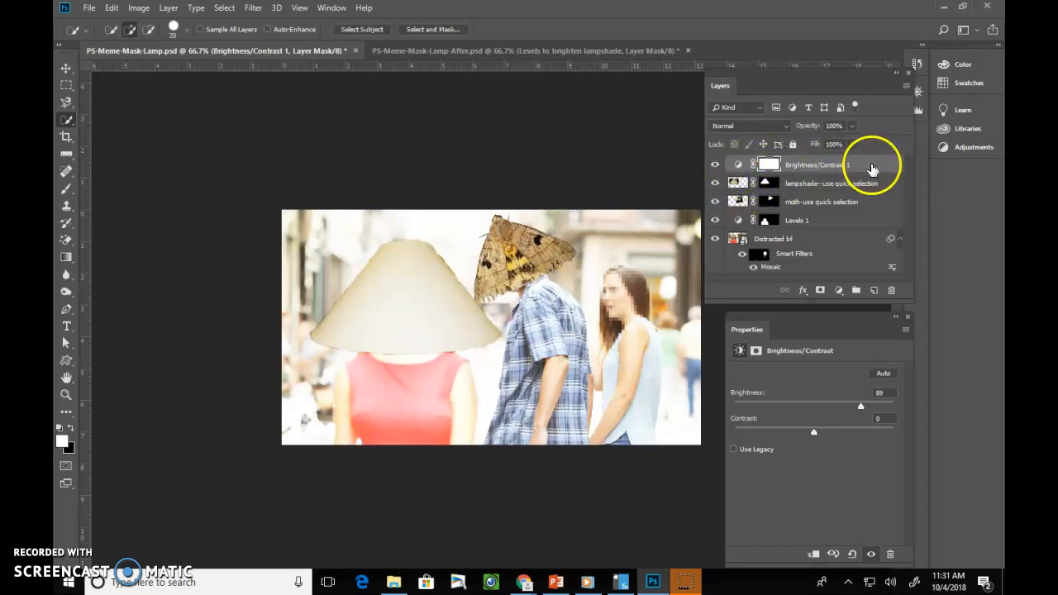
Clip the Brightness/Contrast layer to the lampshade, then toggle its visibility to compare
right_click(815, 165)
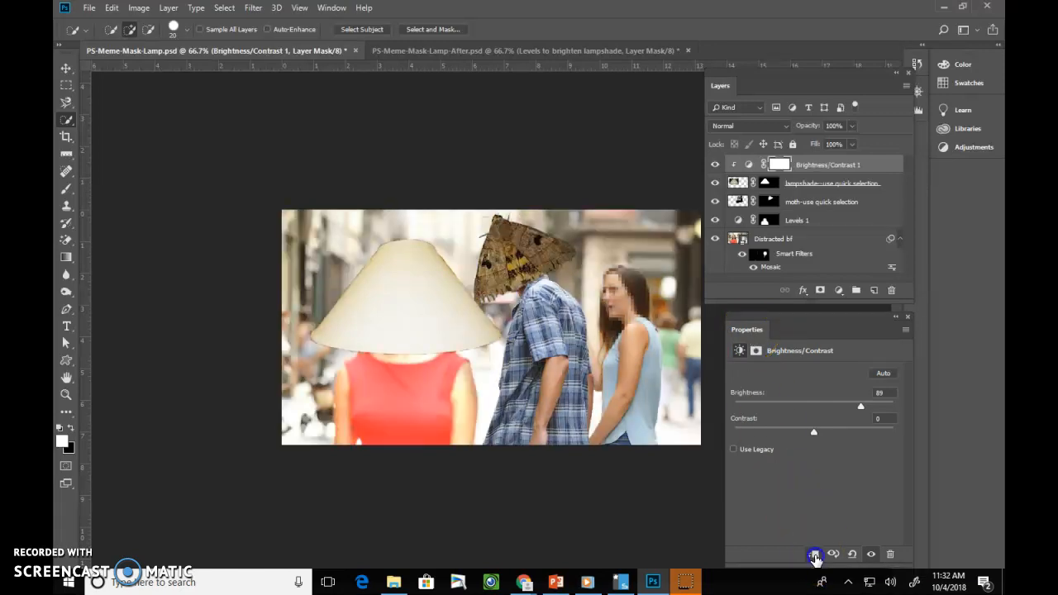
click(715, 164)
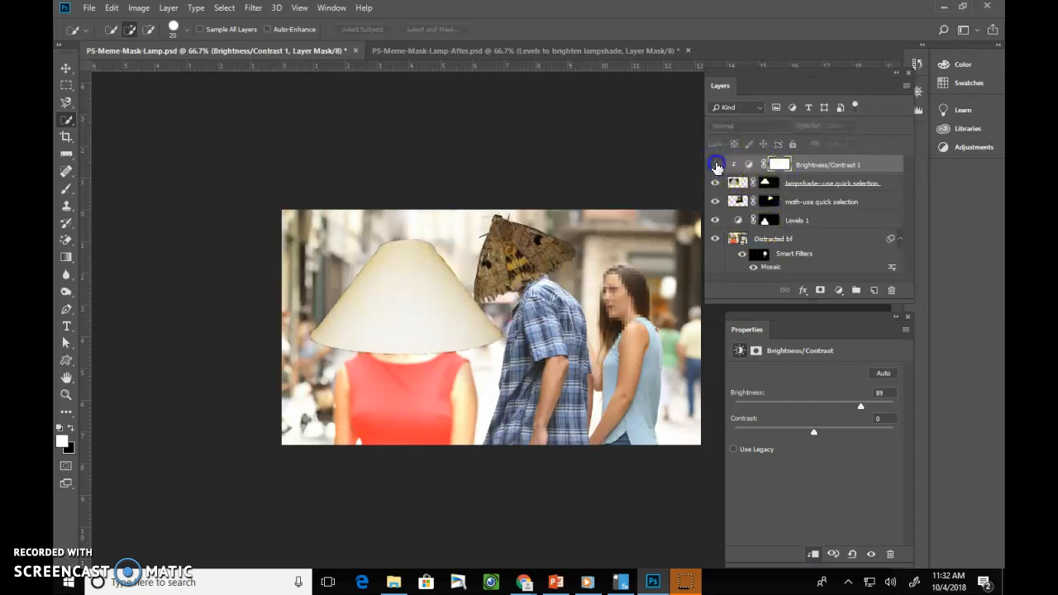
click(715, 164)
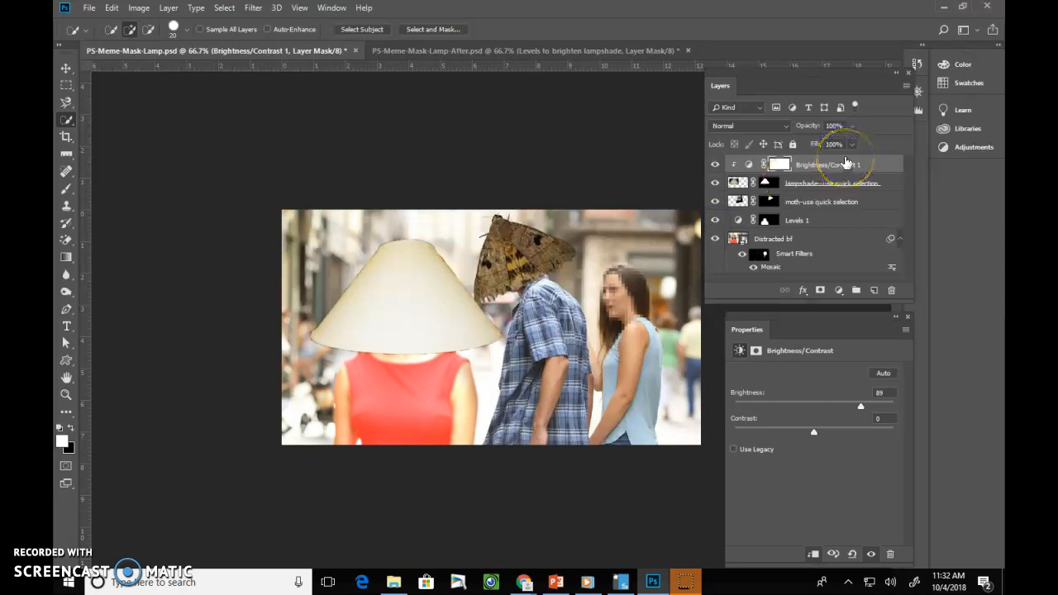
mouse_move(845, 161)
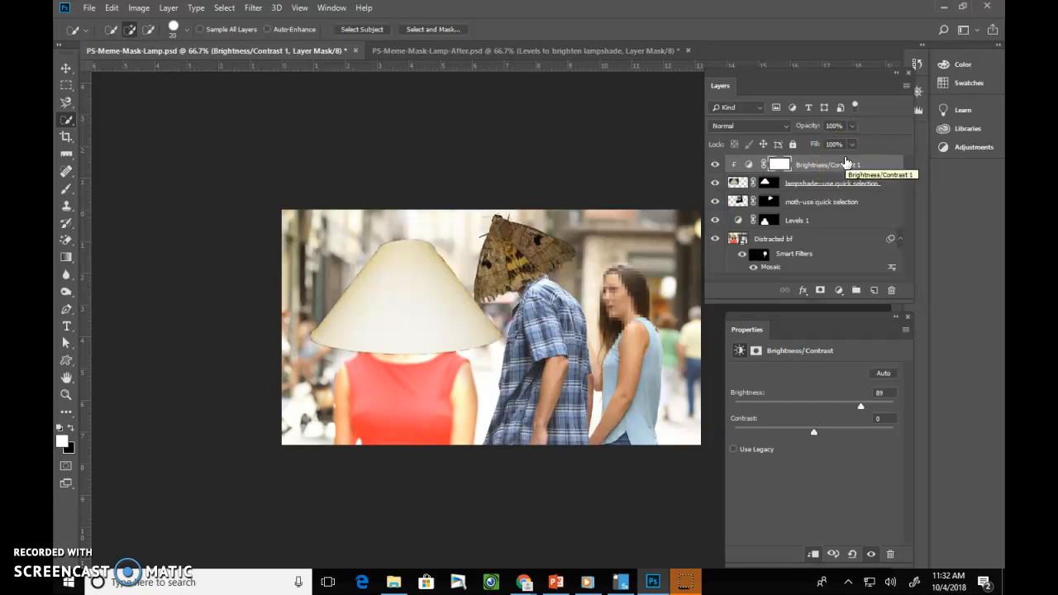